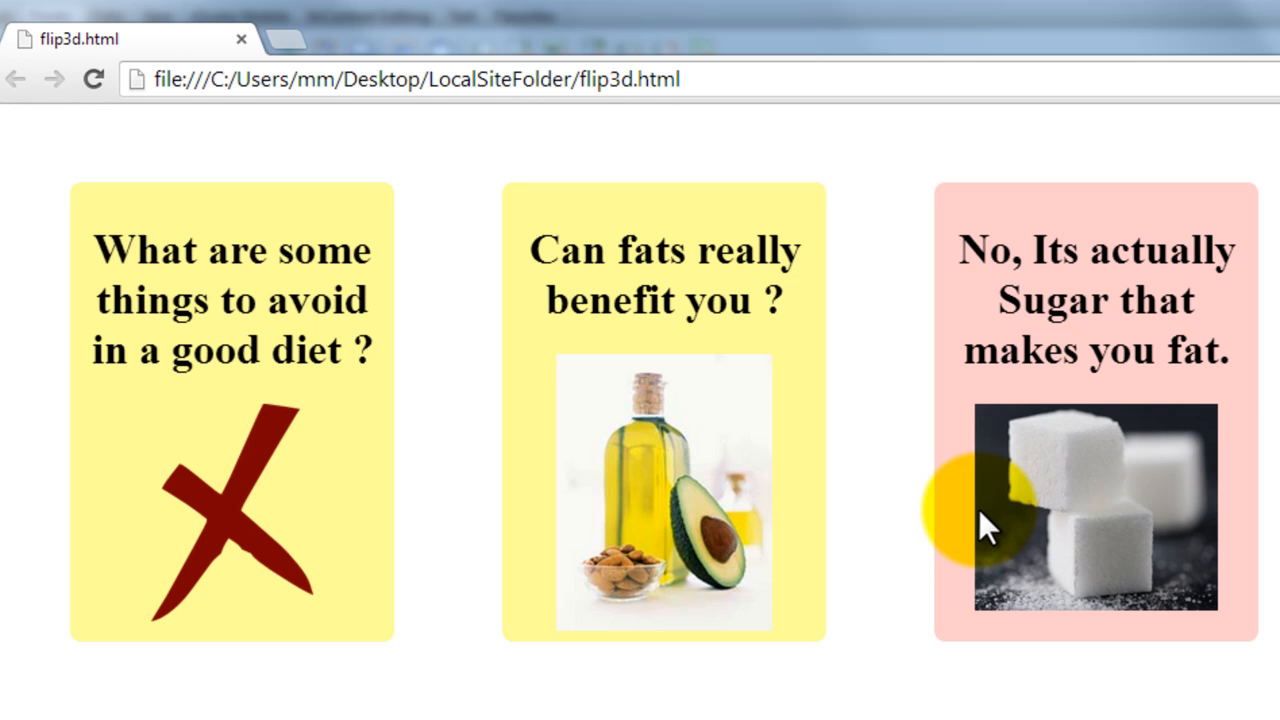
Step: Move off the third card so it flips back to the yellow 'Does Fat make you fat?' question
click(1096, 504)
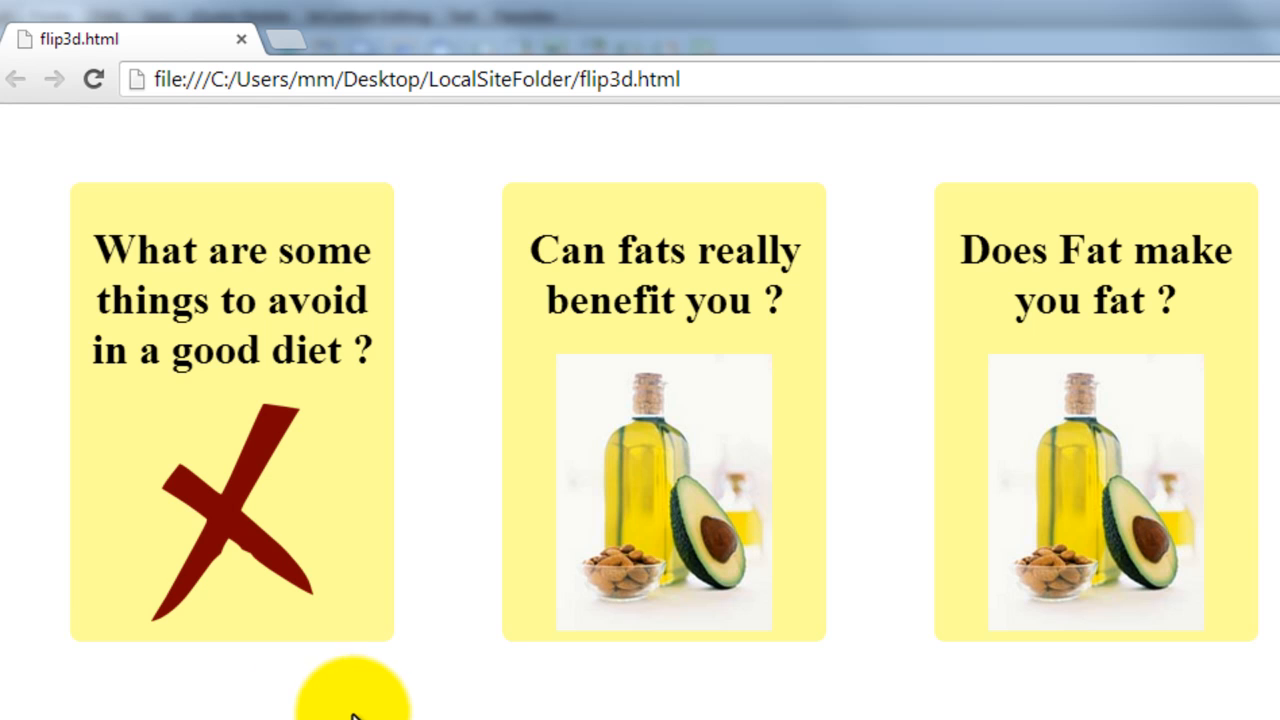
Step: Hover the third card so it flips in 3D to the pink 'sugar makes you fat' answer
click(232, 414)
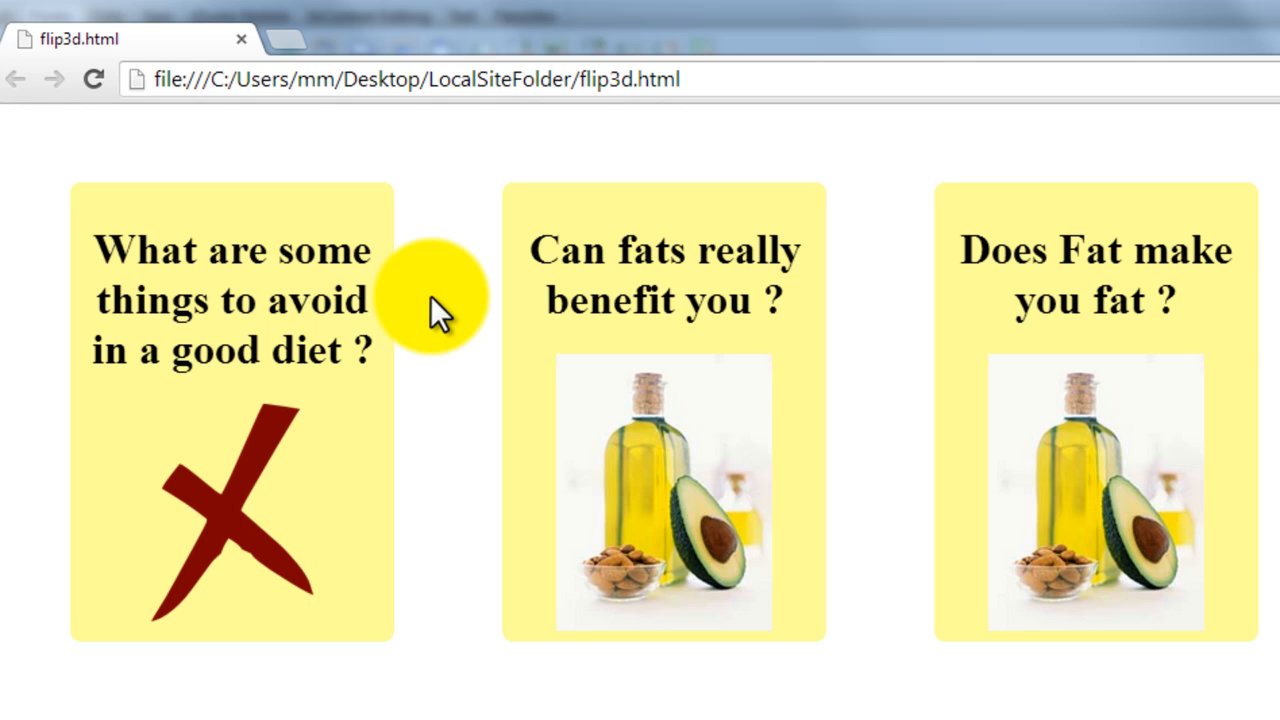
mouse_move(440, 316)
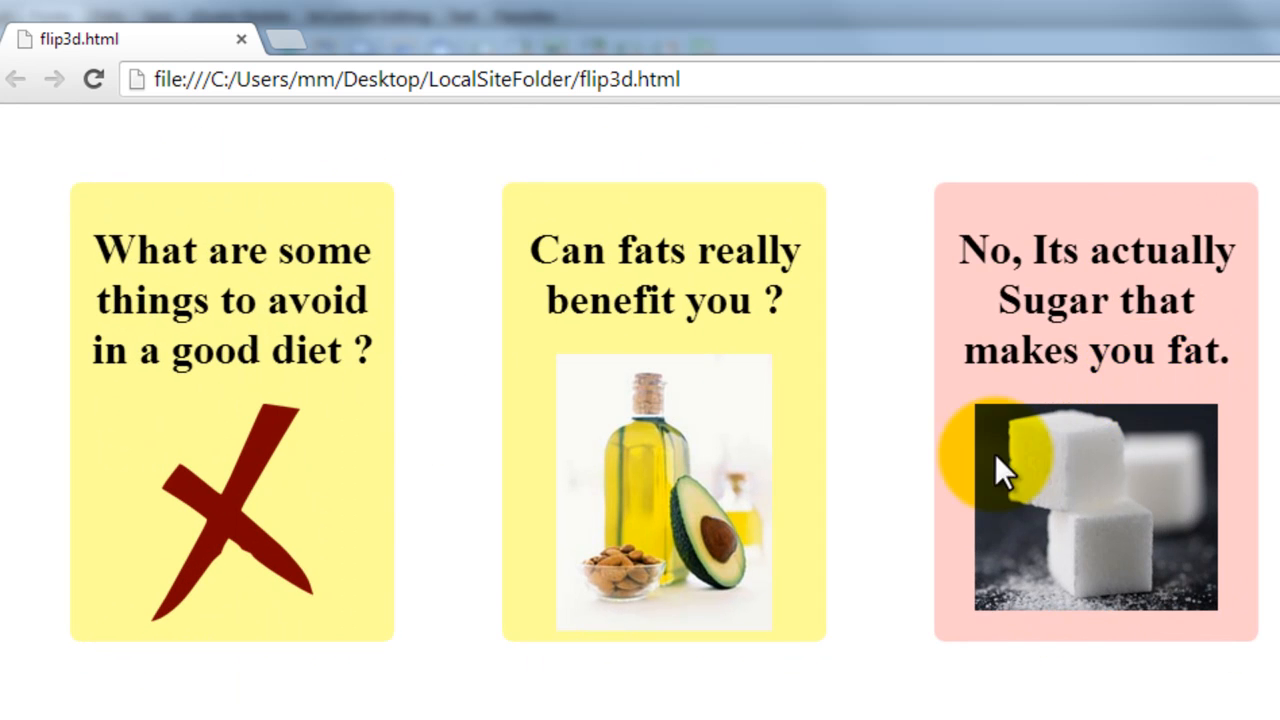
Step: Leave Chrome for Dreamweaver with flip3d.html in Split view showing the card CSS
click(1096, 470)
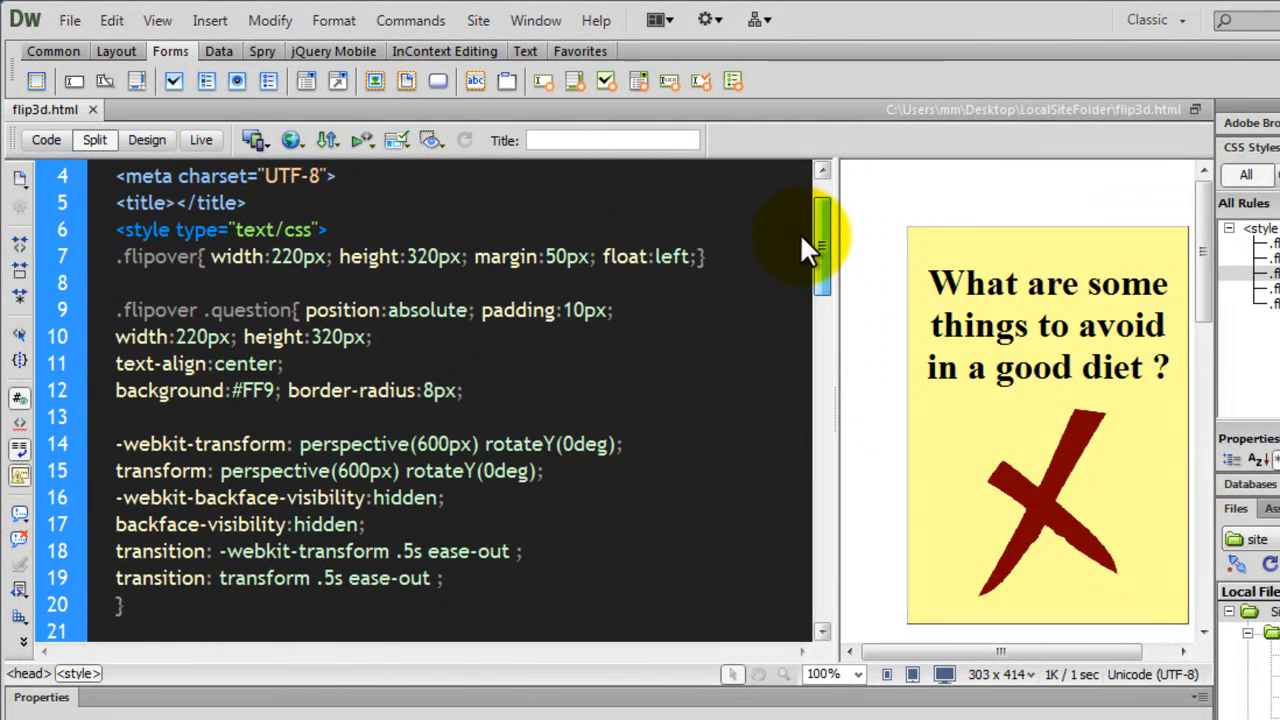
scroll(down, 3)
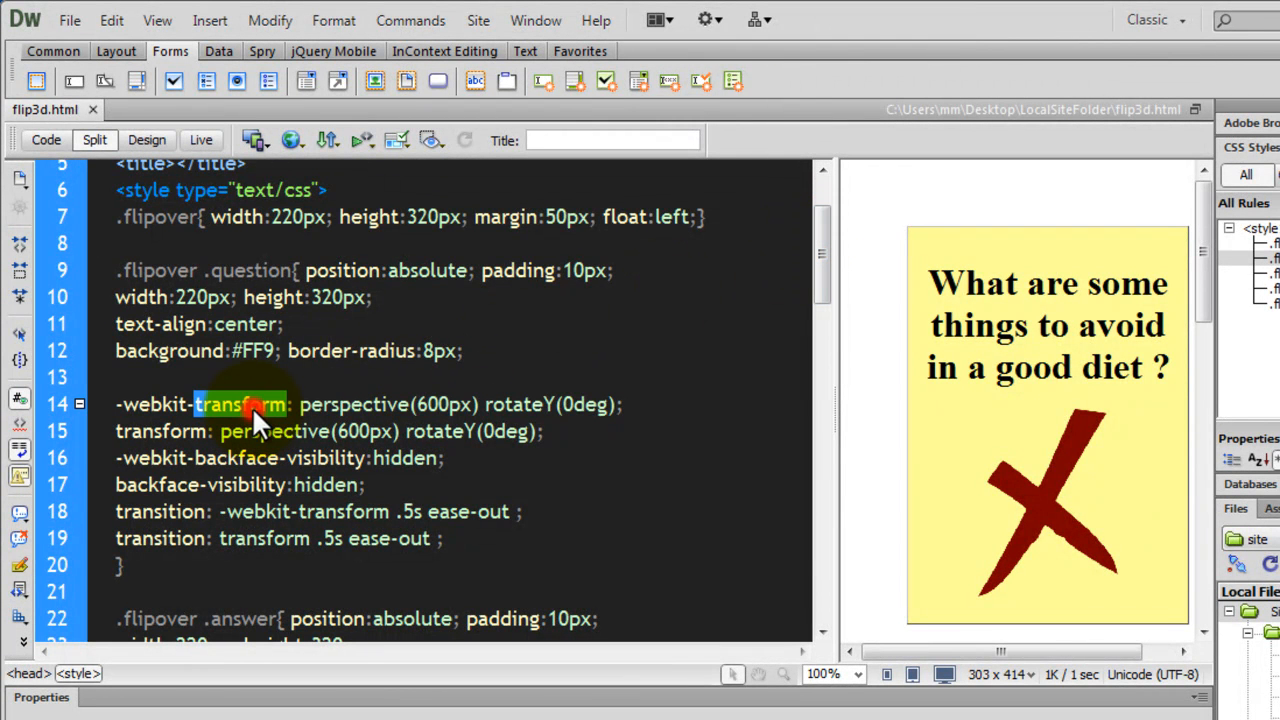
double_click(354, 404)
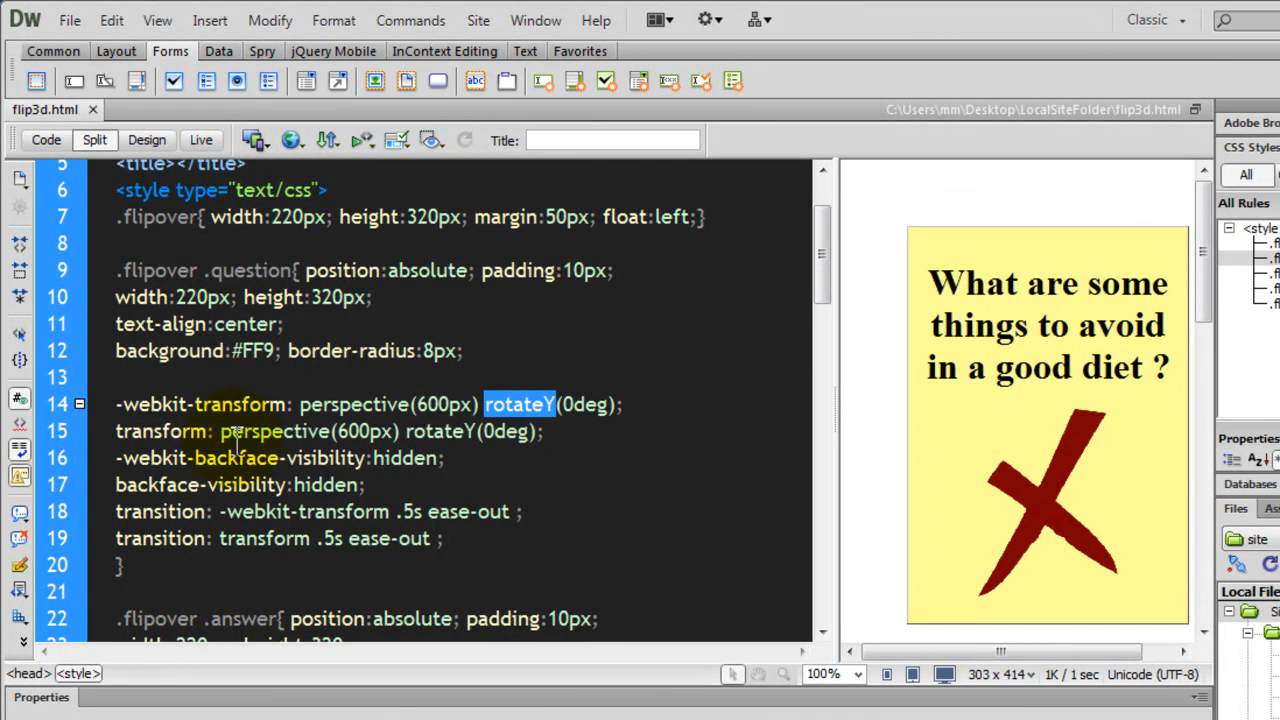
double_click(240, 456)
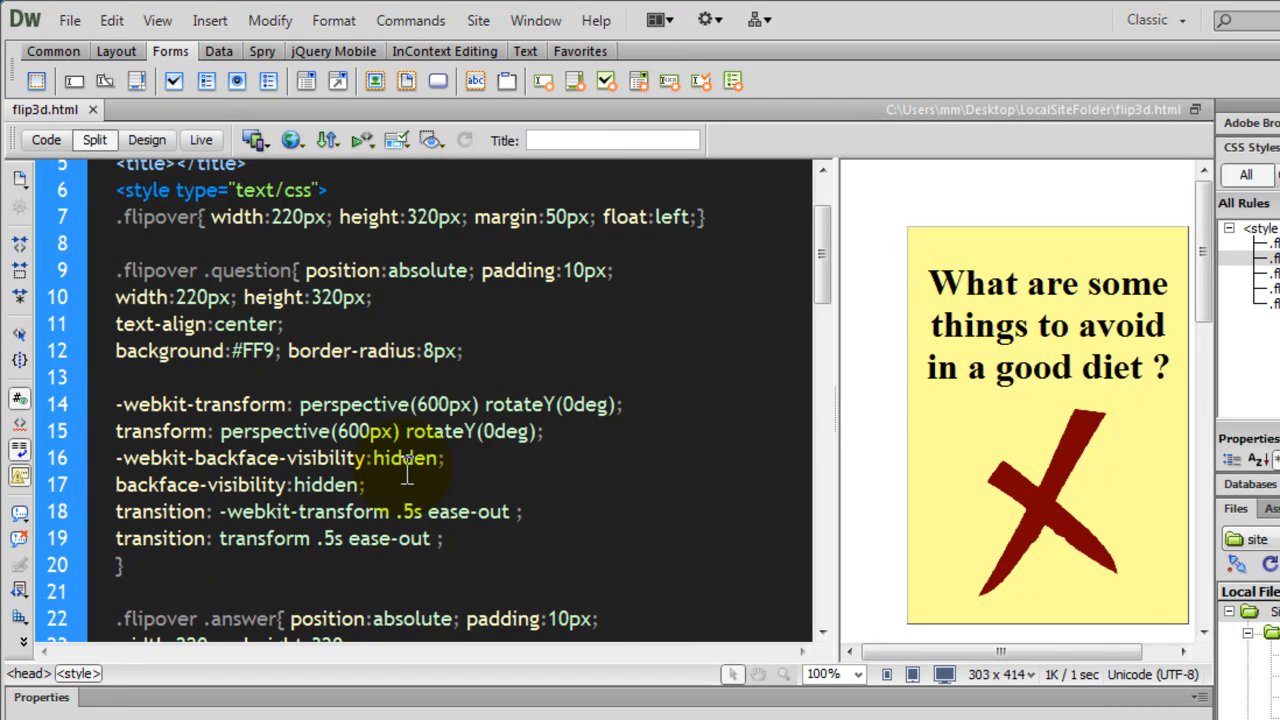
double_click(160, 512)
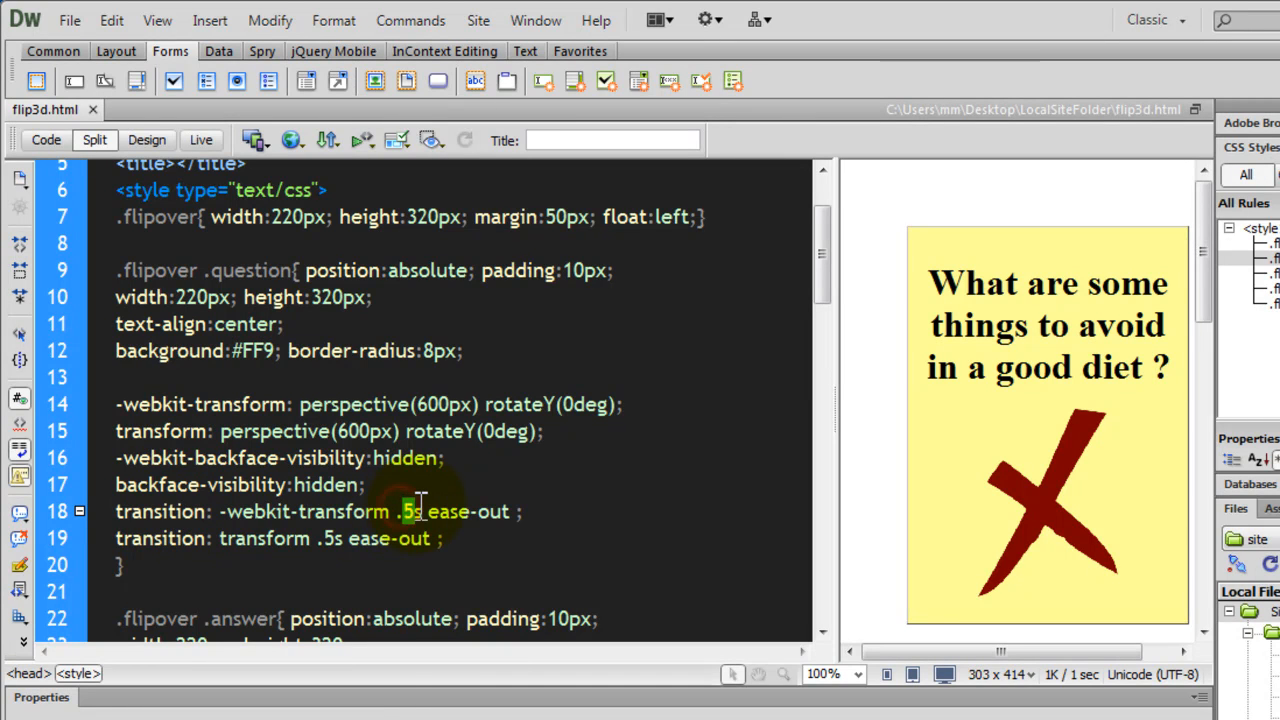
double_click(448, 512)
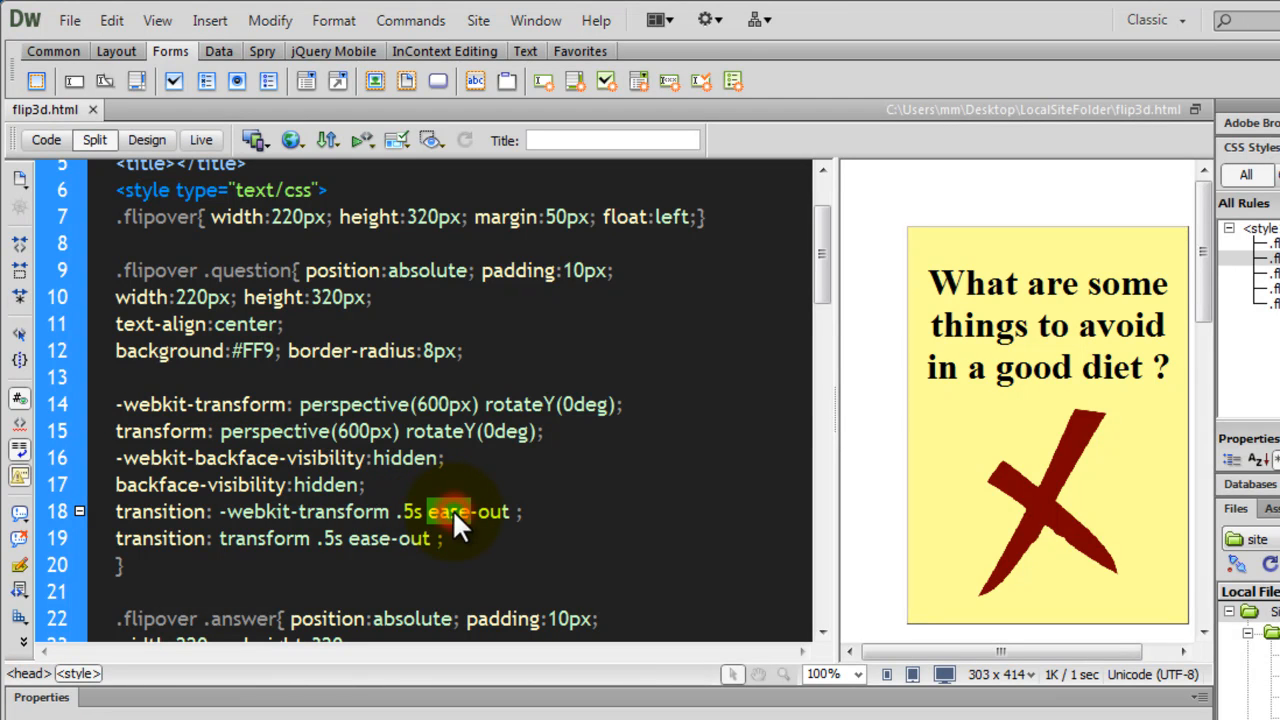
scroll(down, 3)
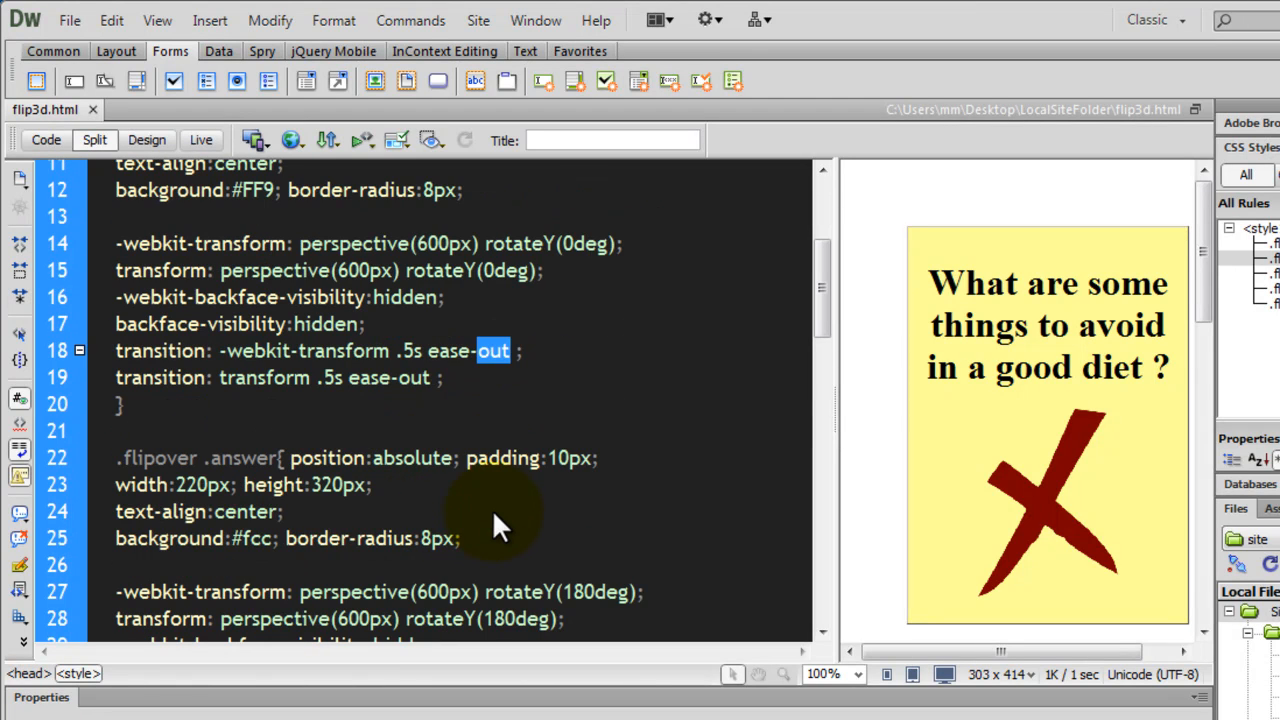
double_click(350, 538)
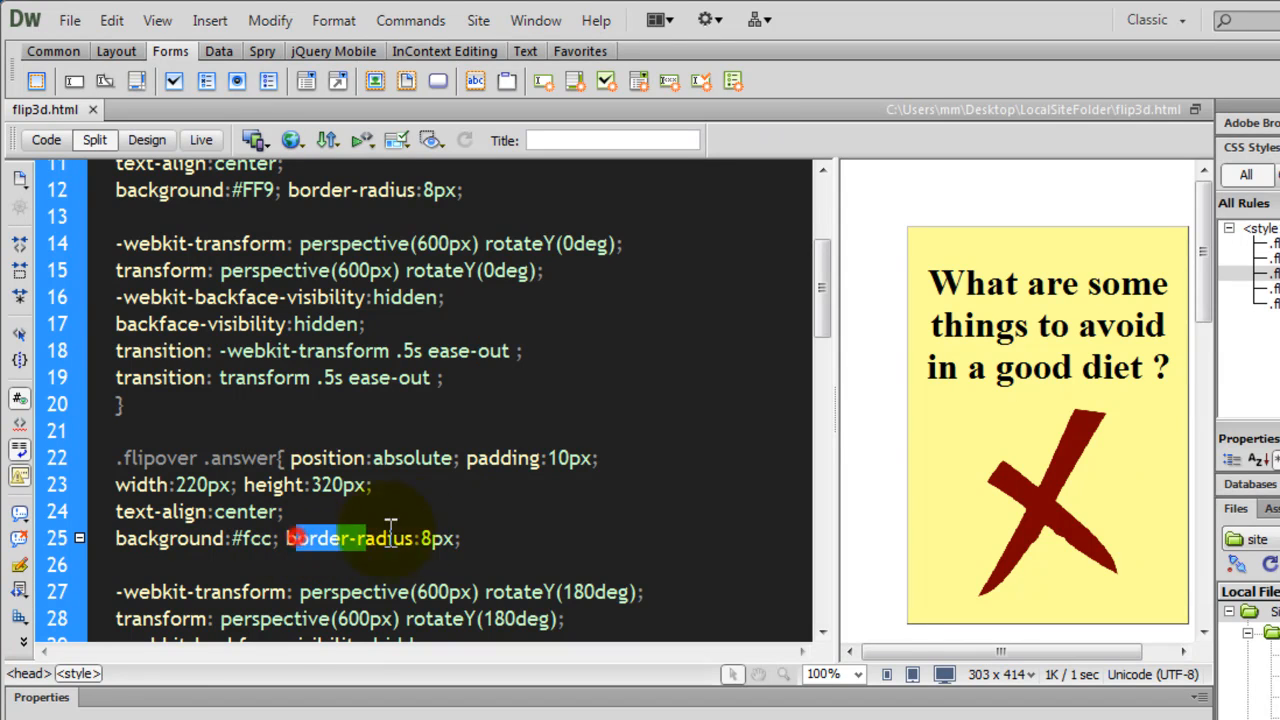
scroll(down, 3)
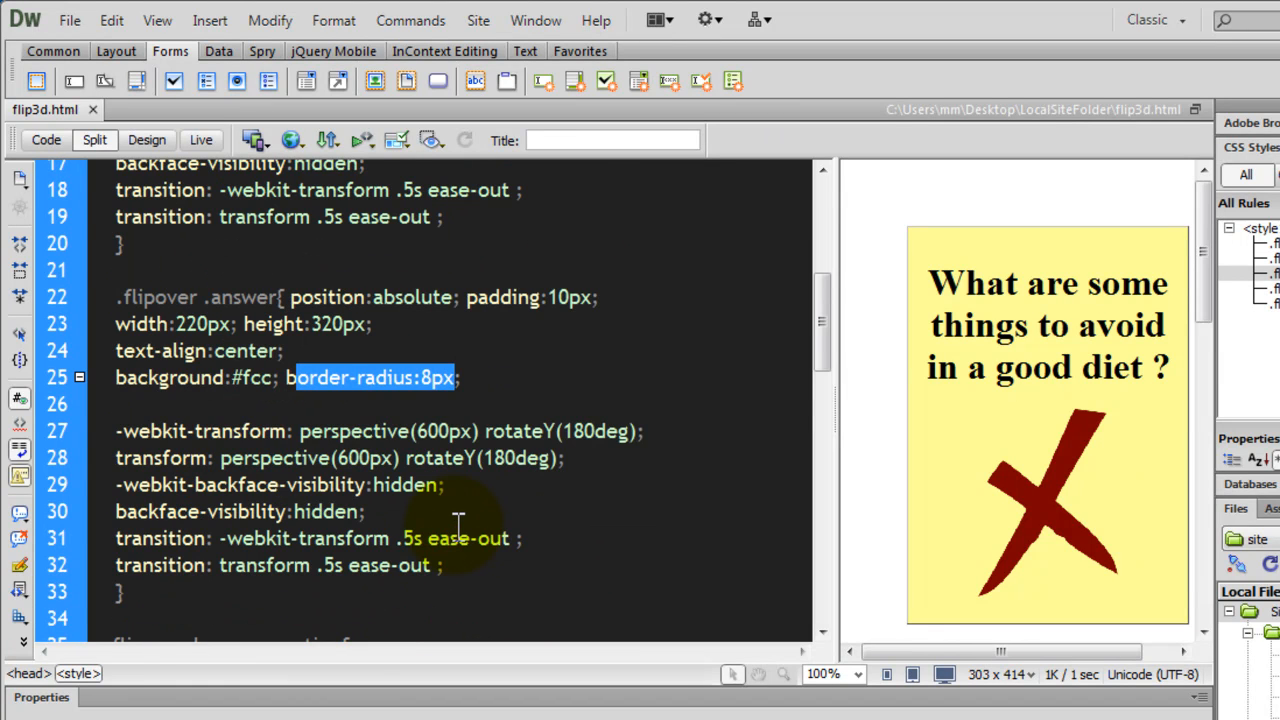
scroll(down, 3)
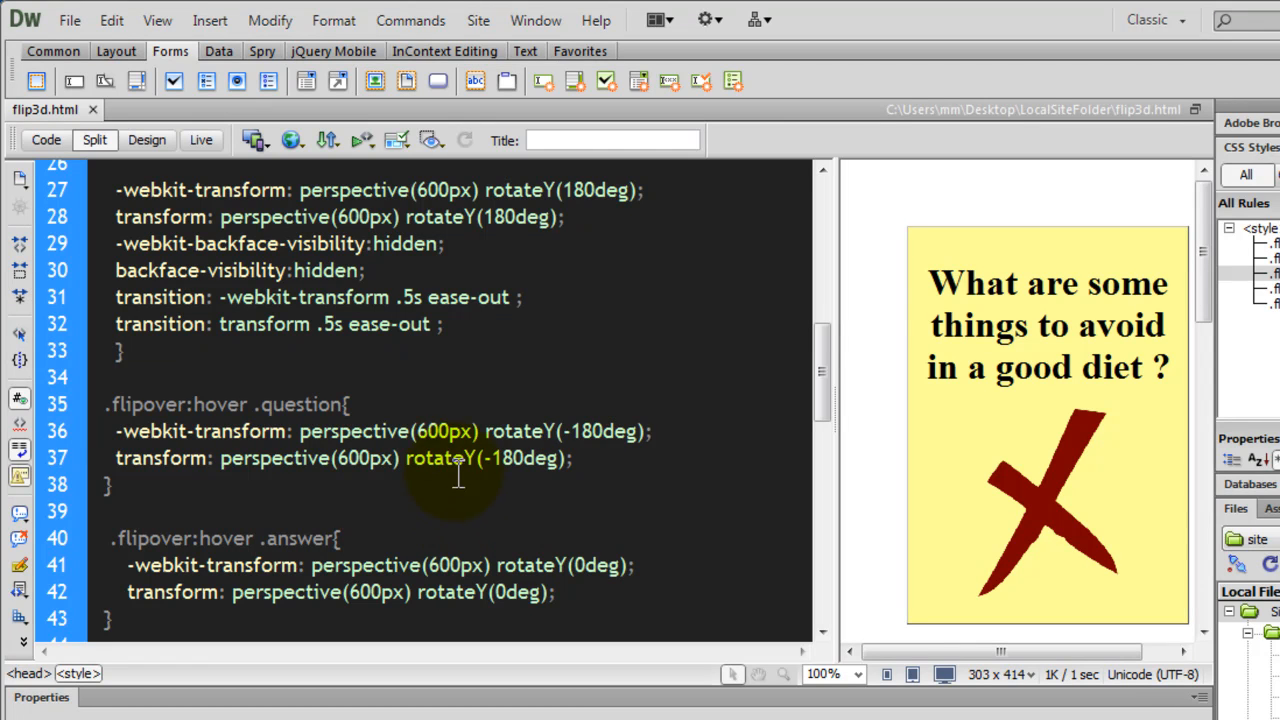
double_click(520, 432)
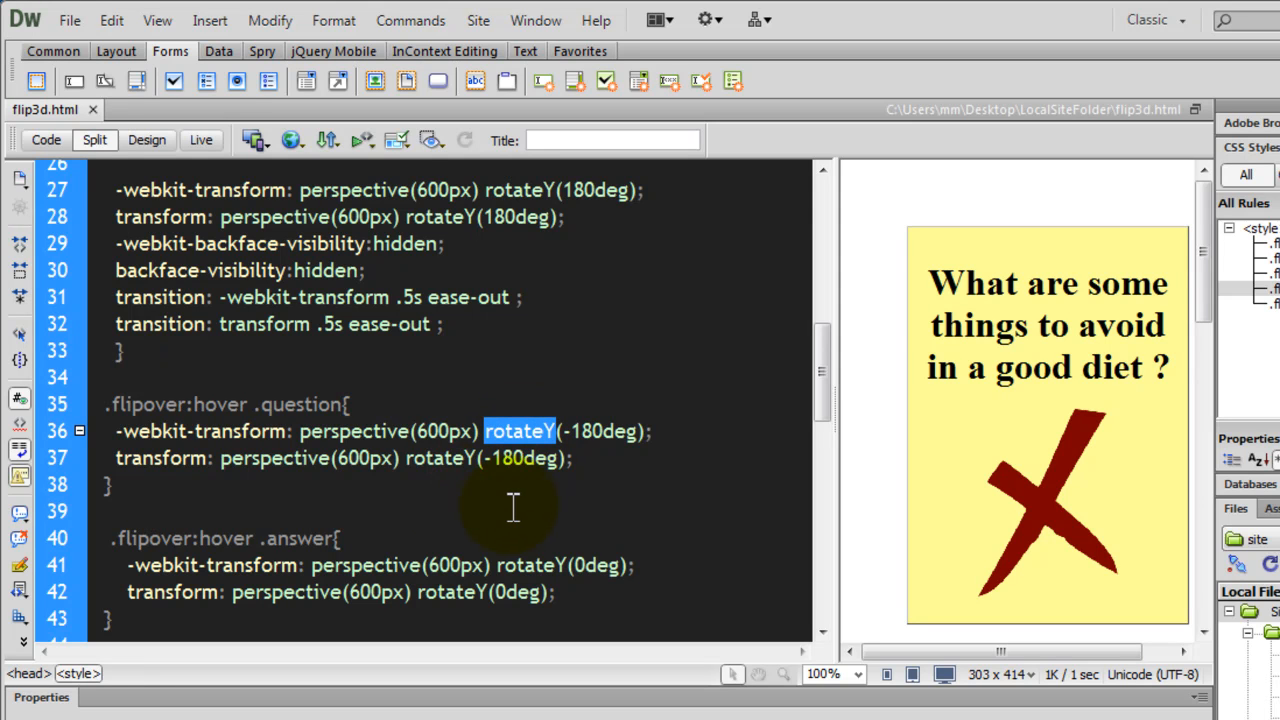
double_click(352, 432)
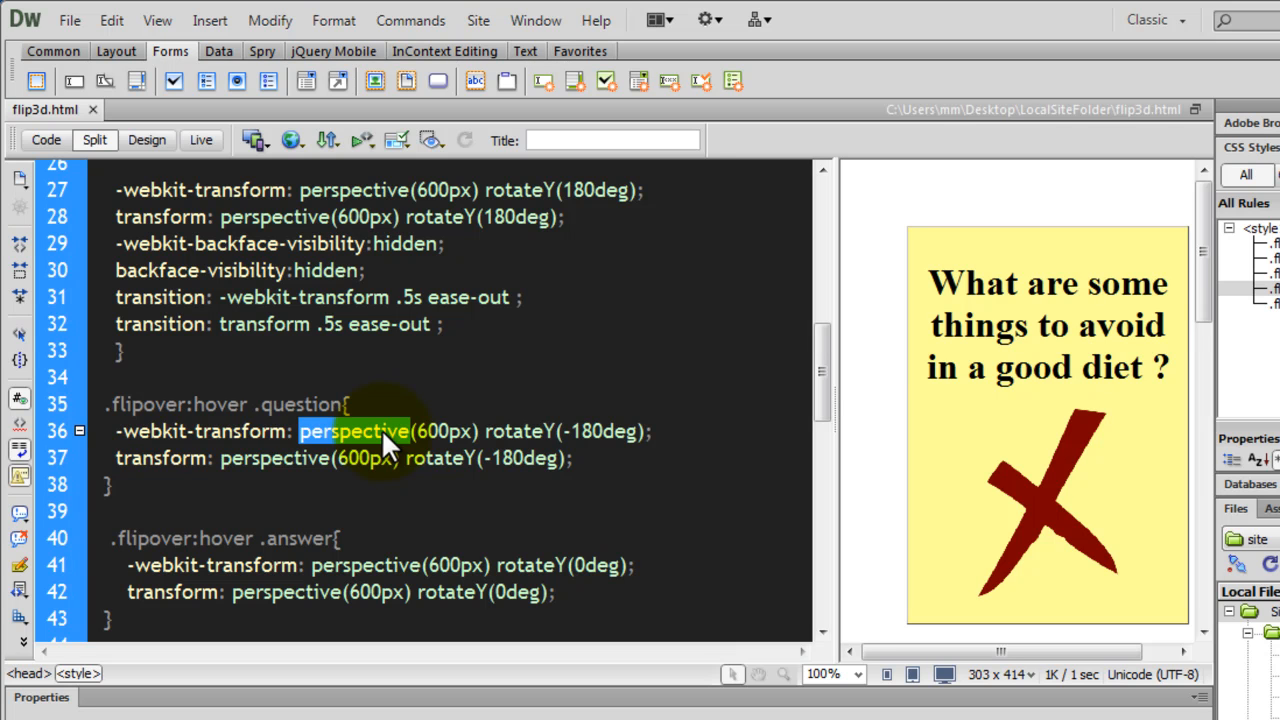
scroll(down, 3)
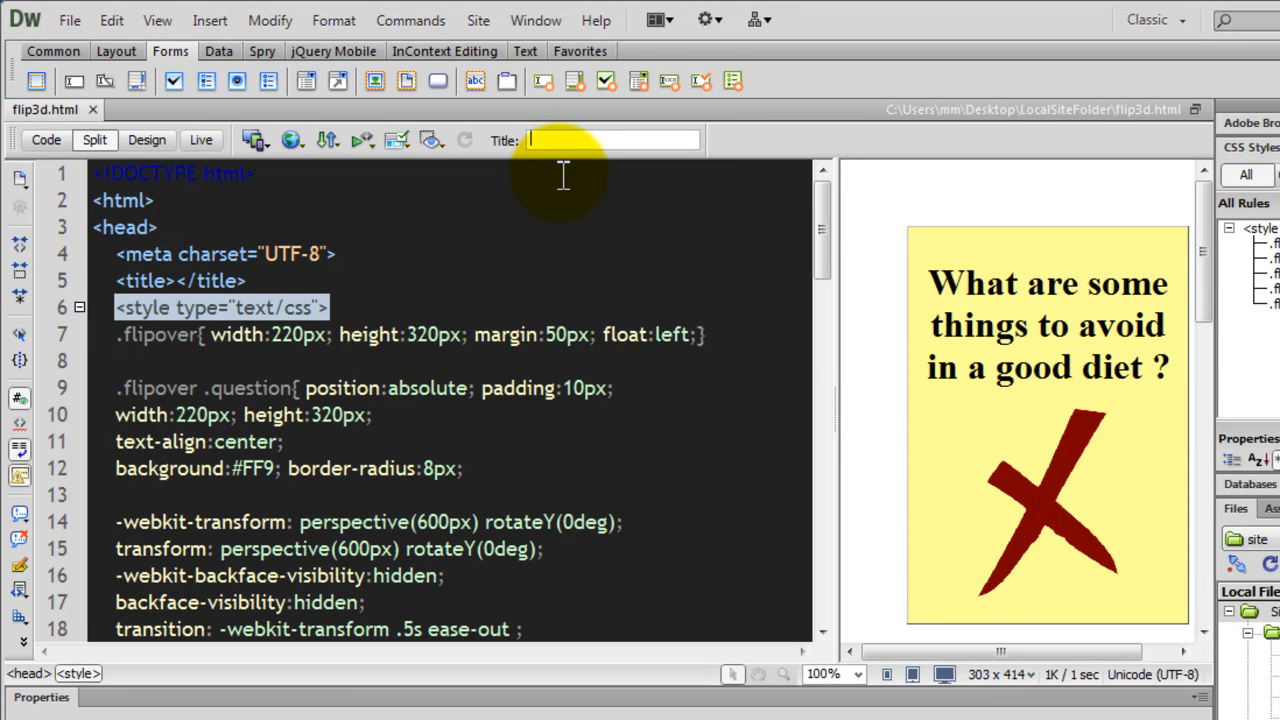
Step: Enter 'qualitylessons.net/downloads' as the page title in the Title field
text(qualitylessons)
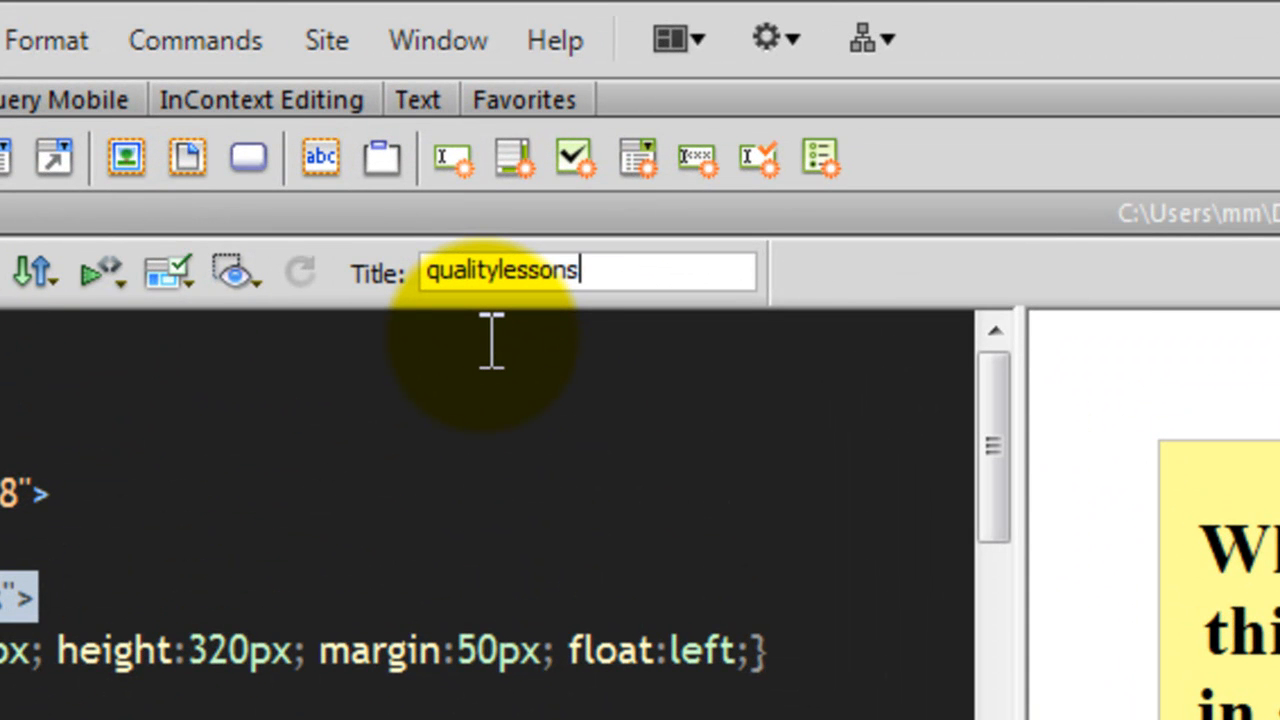
text(.net)
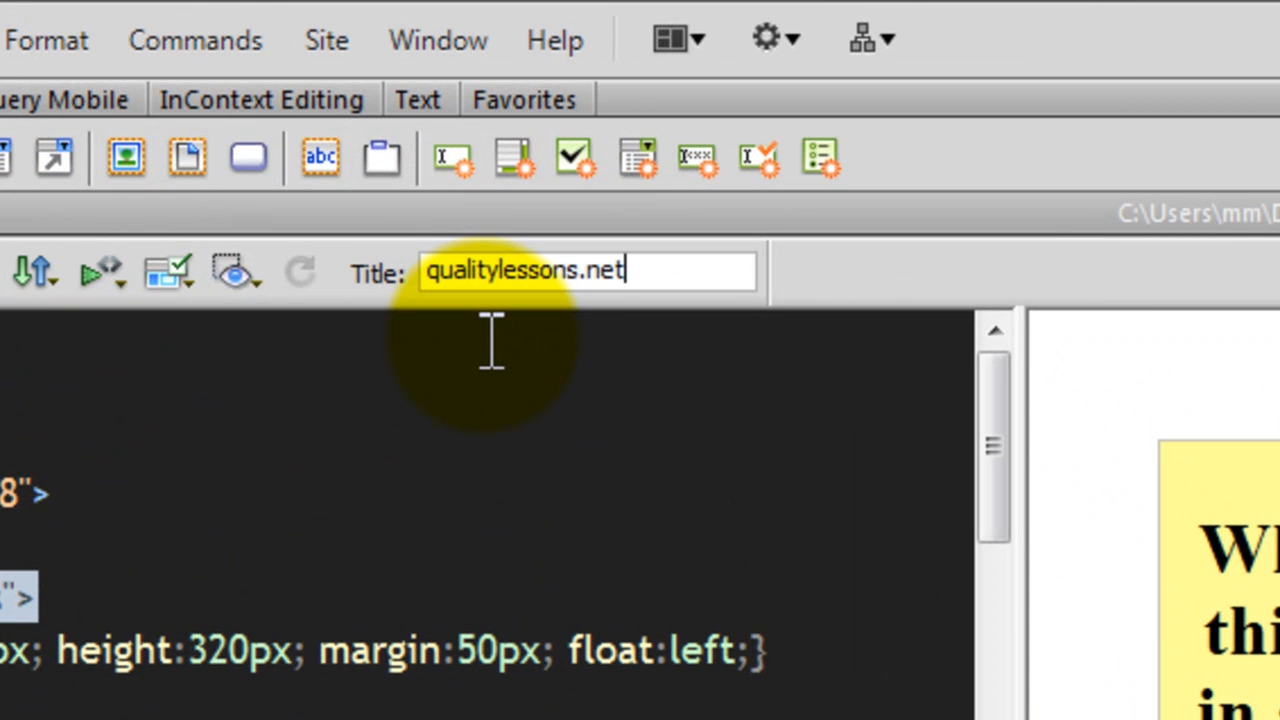
text(/downloa)
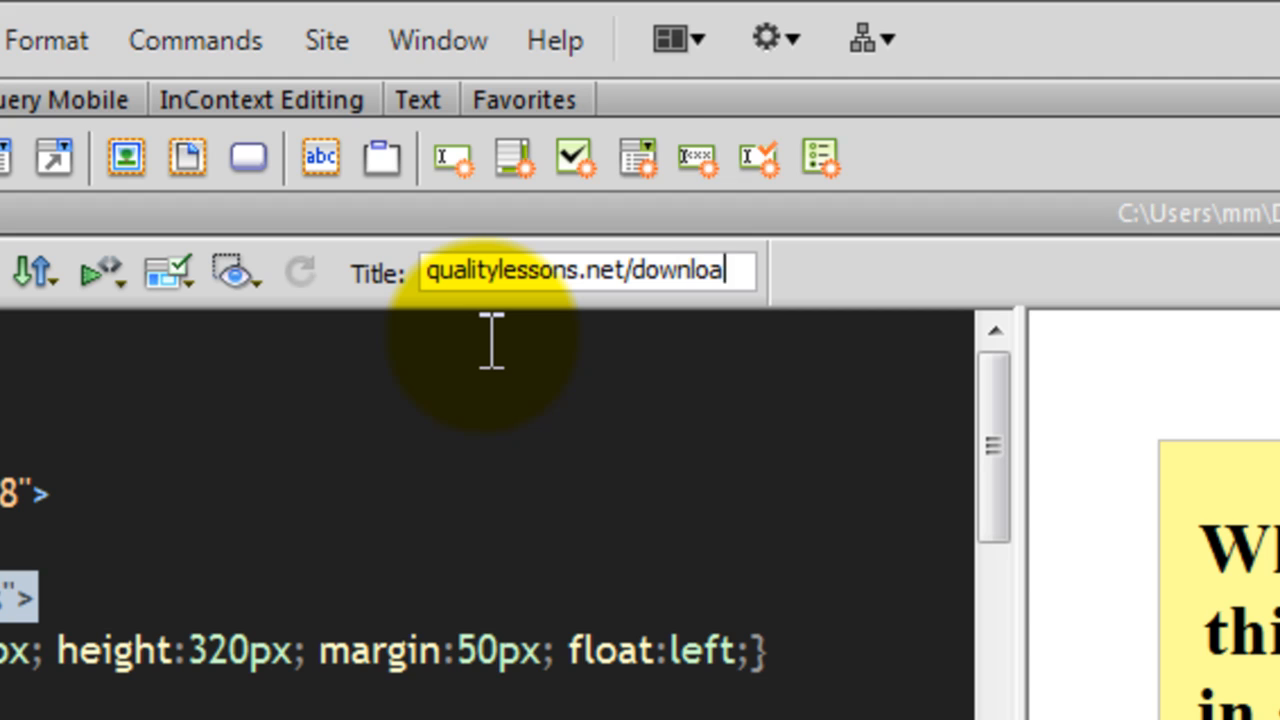
text(ds1.html)
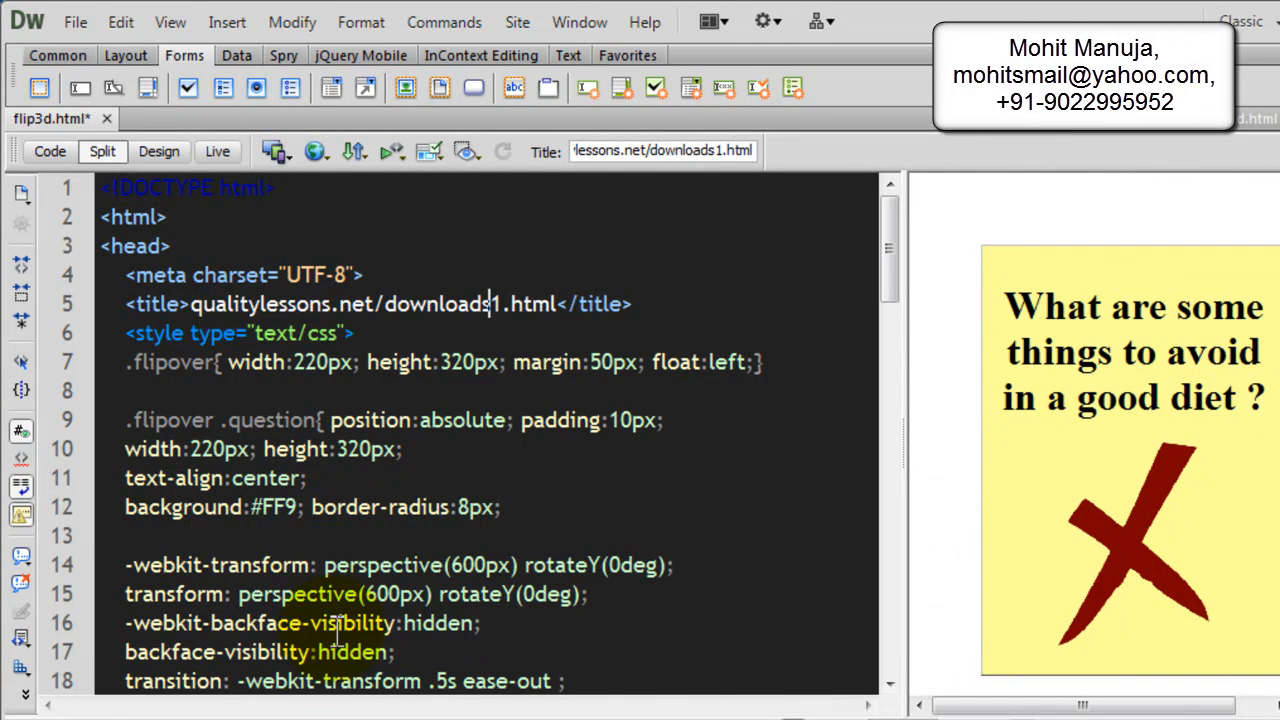
scroll(down, 3)
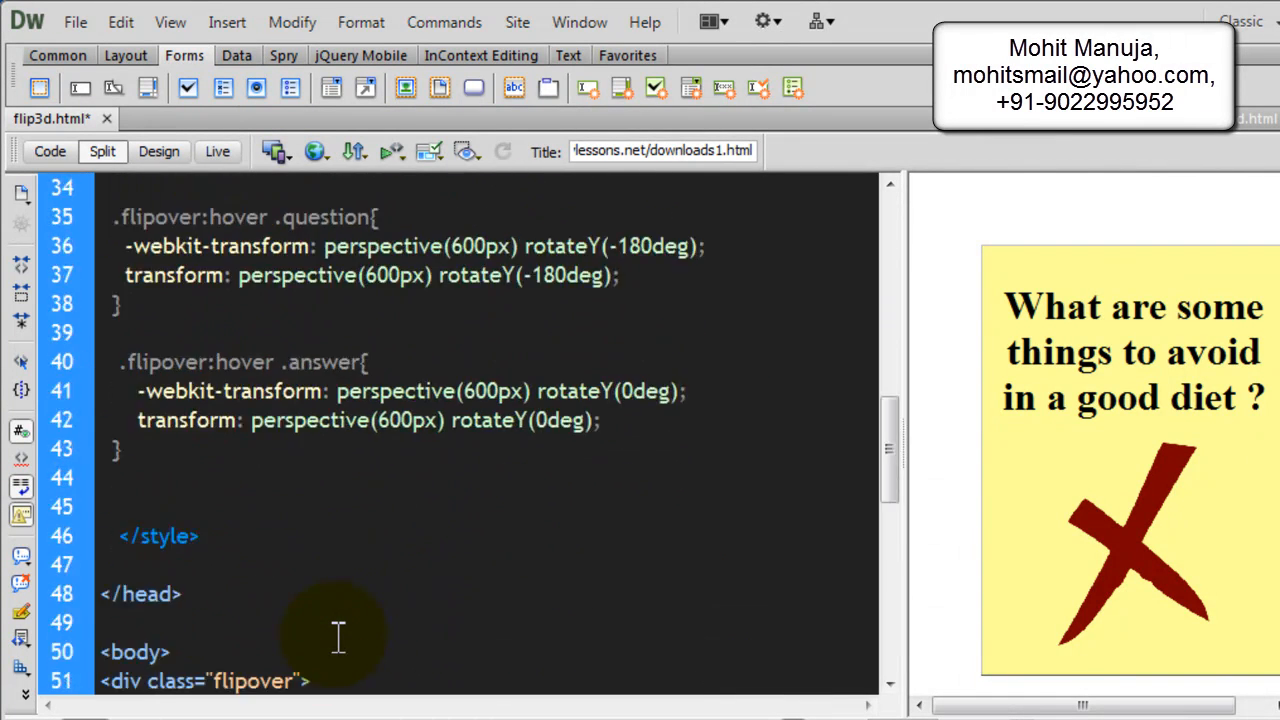
scroll(down, 3)
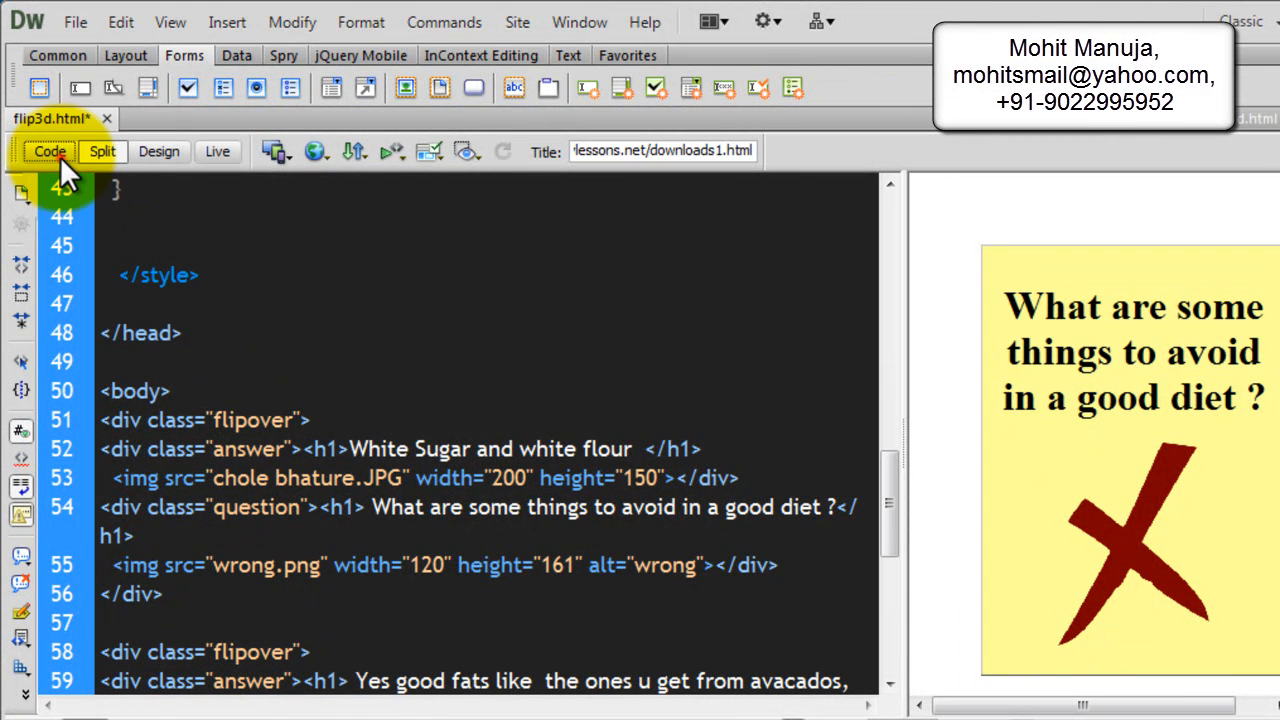
click(48, 152)
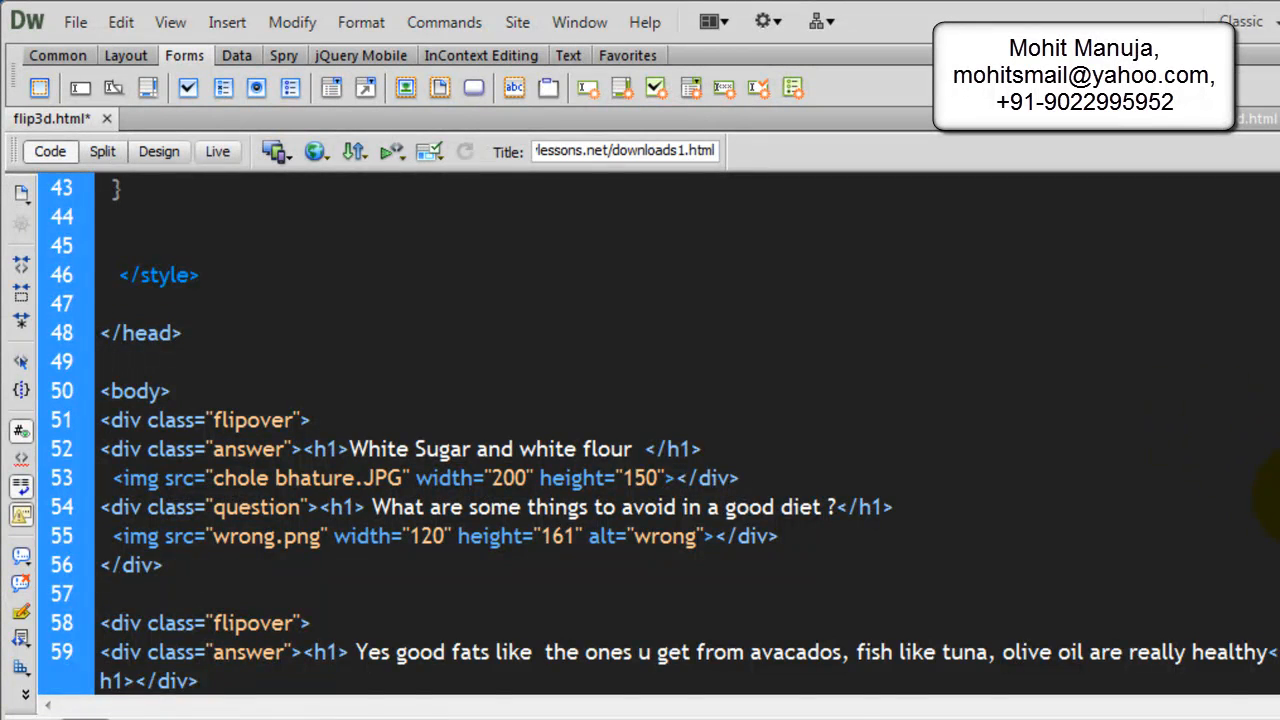
scroll(down, 3)
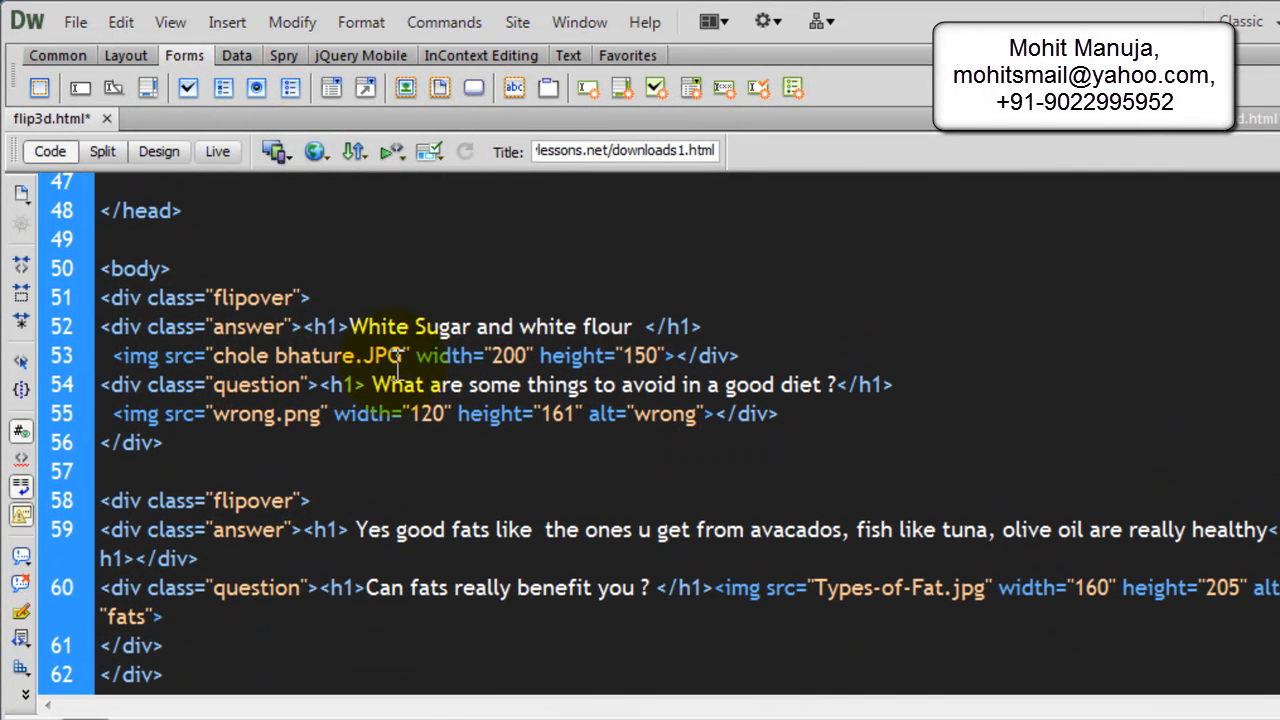
click(136, 268)
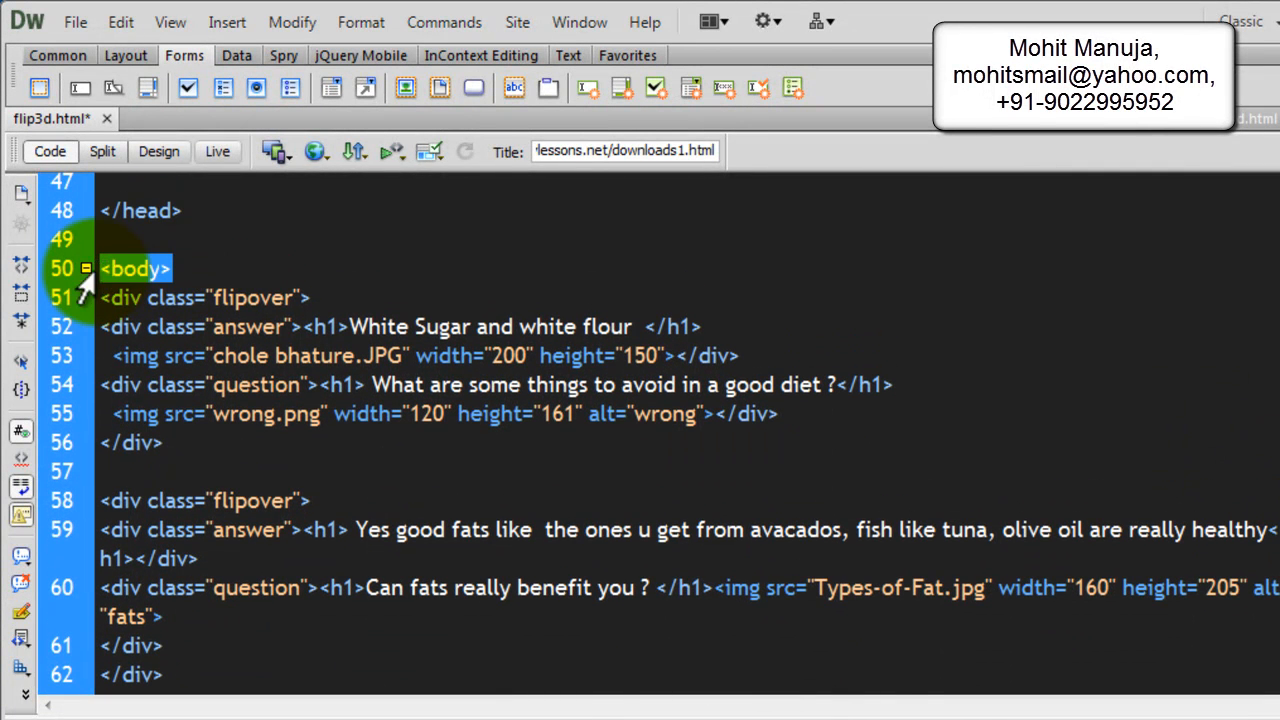
scroll(down, 3)
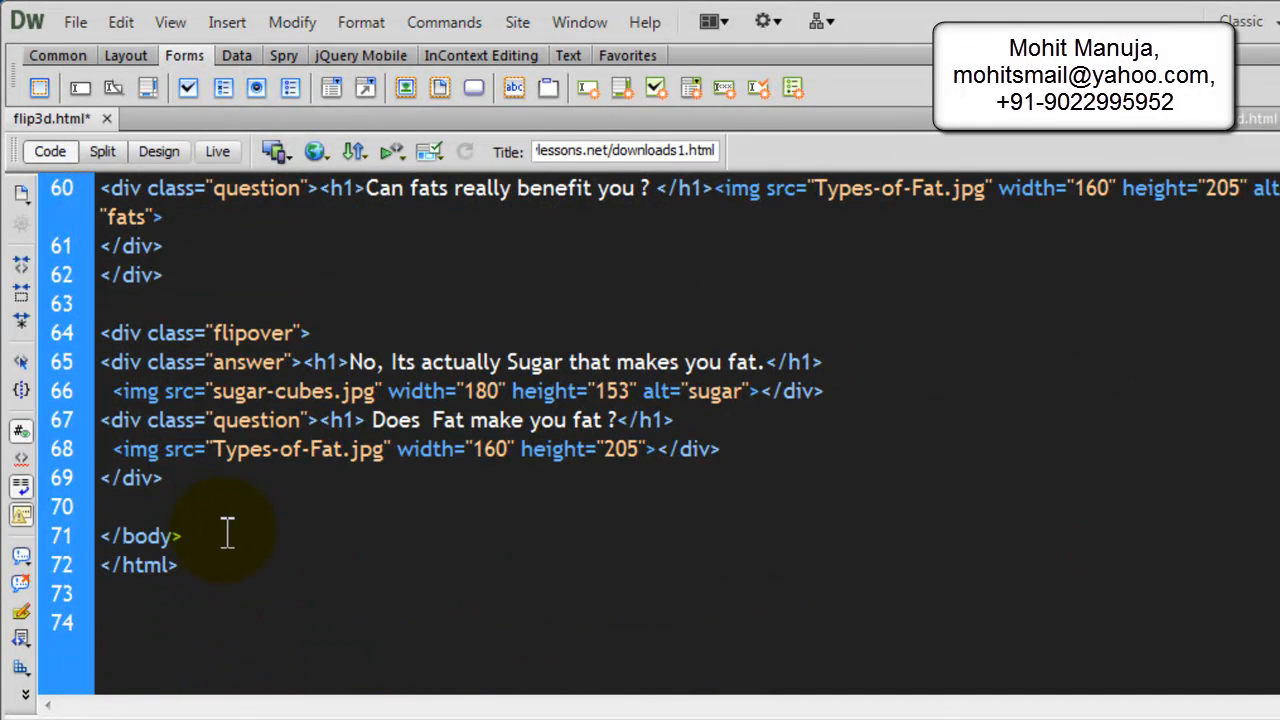
double_click(140, 536)
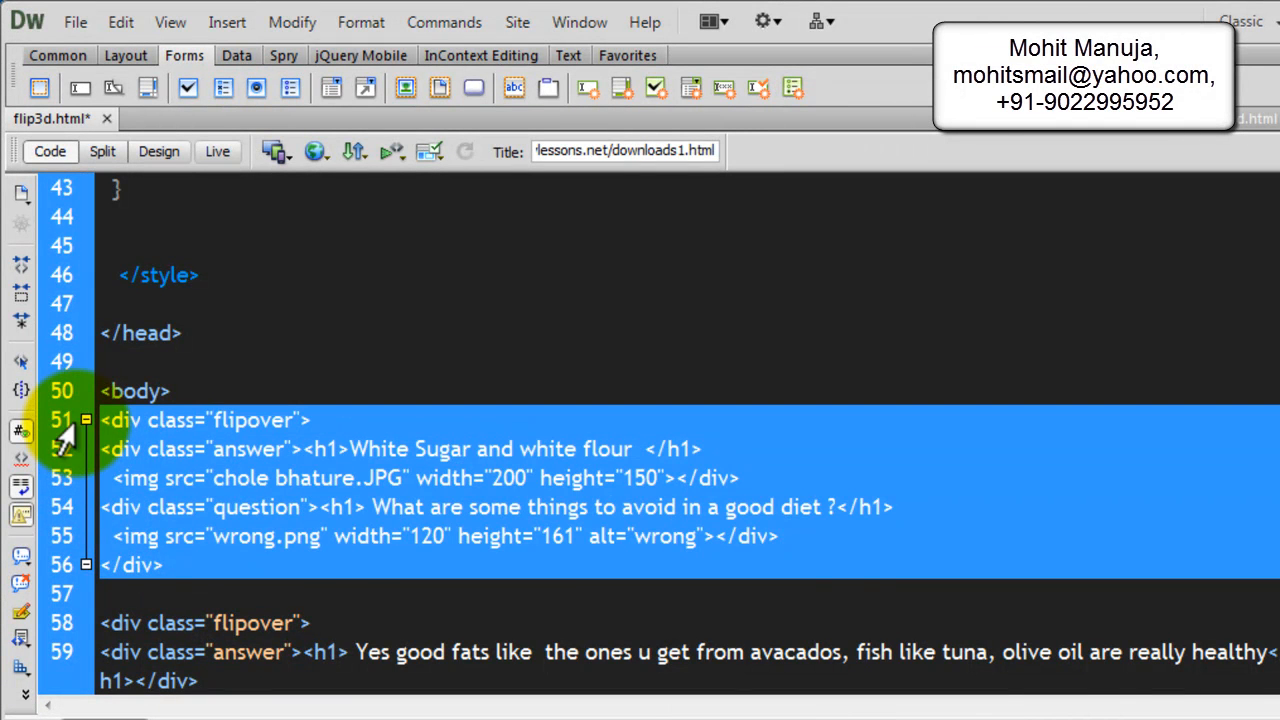
double_click(252, 420)
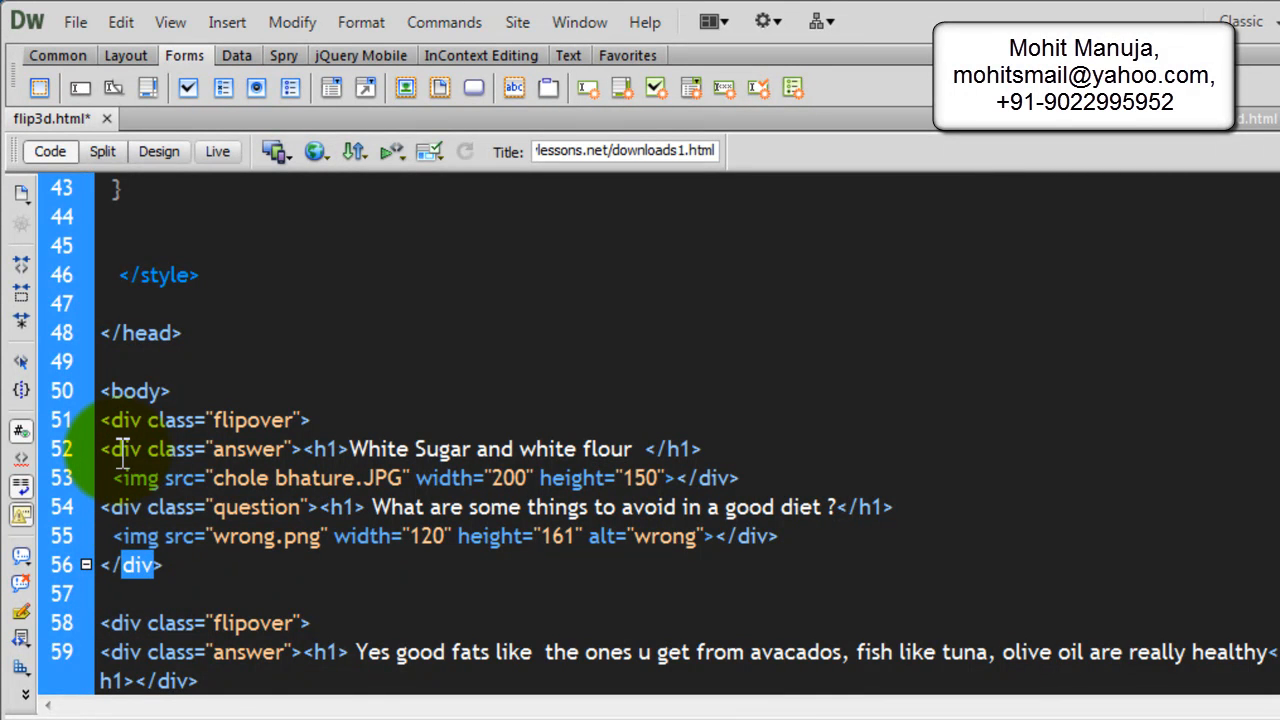
double_click(248, 448)
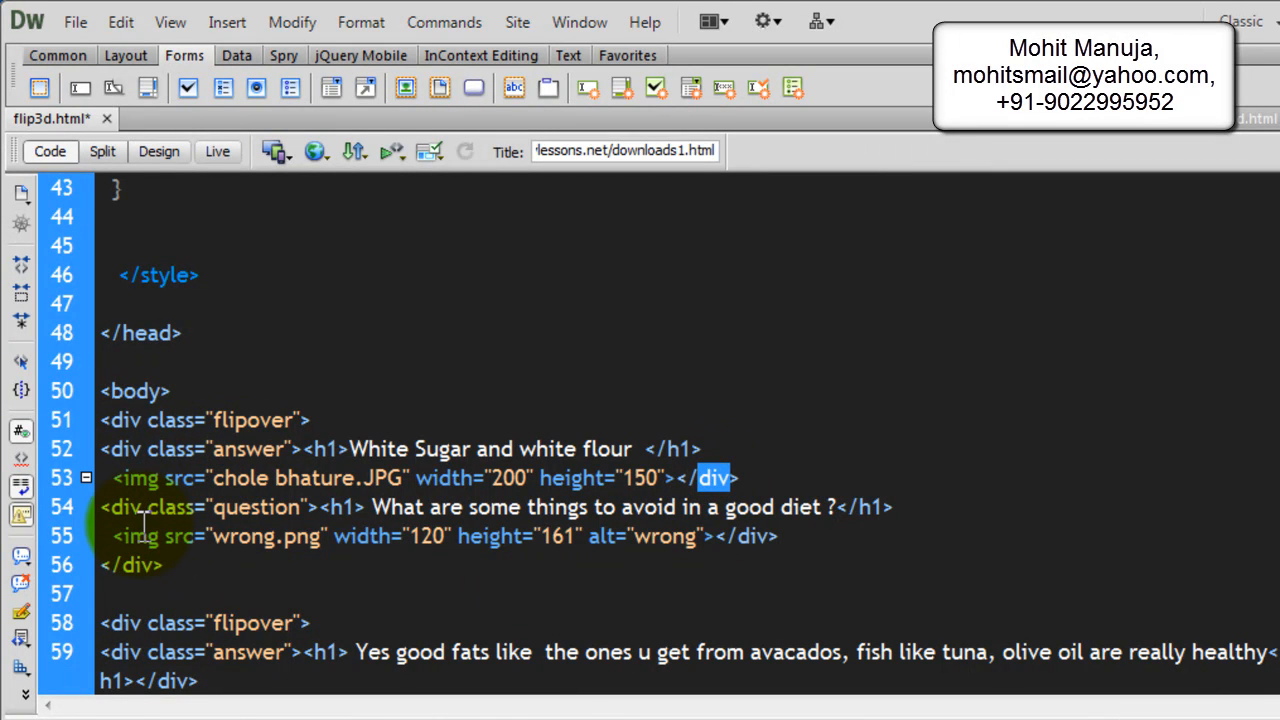
double_click(256, 508)
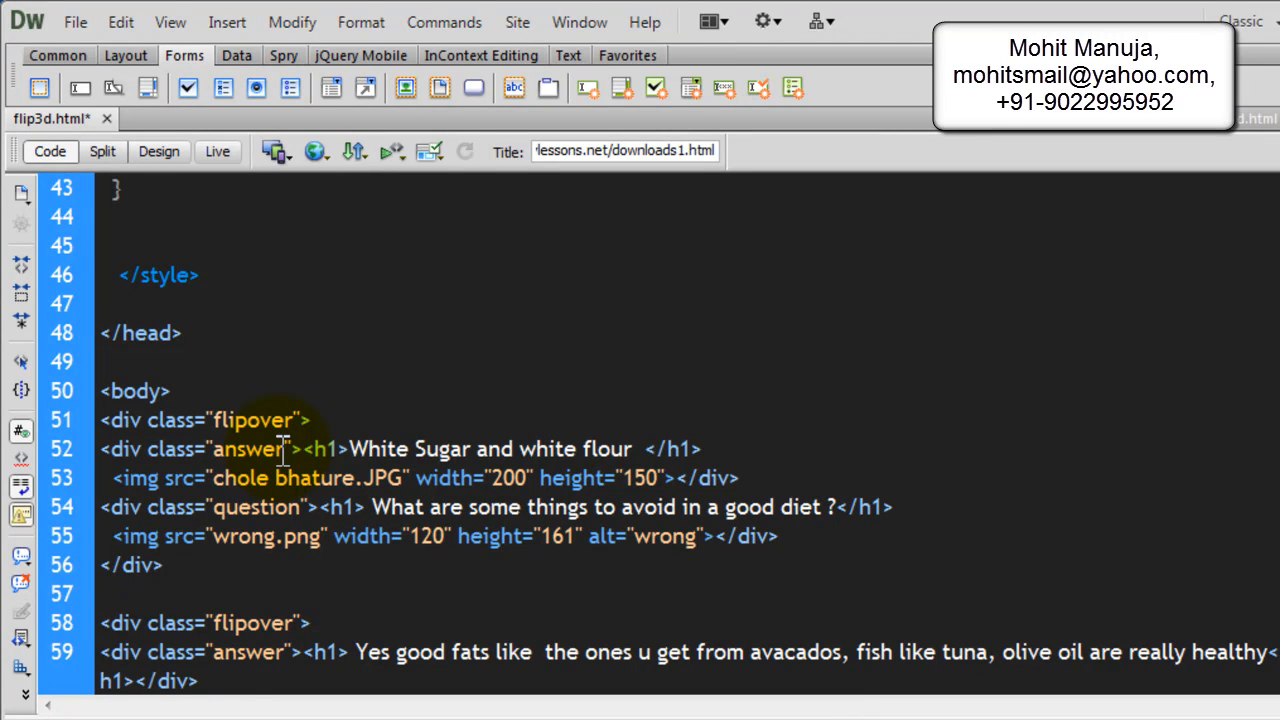
double_click(328, 448)
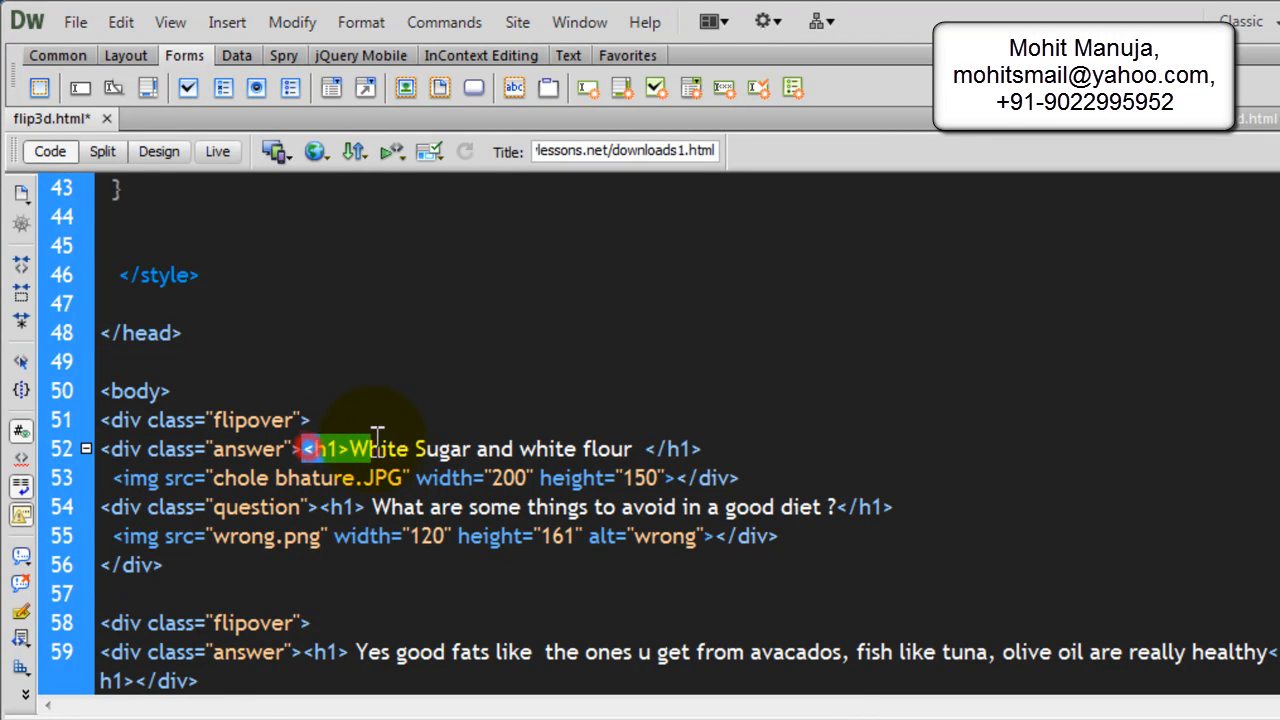
drag(310, 448, 704, 448)
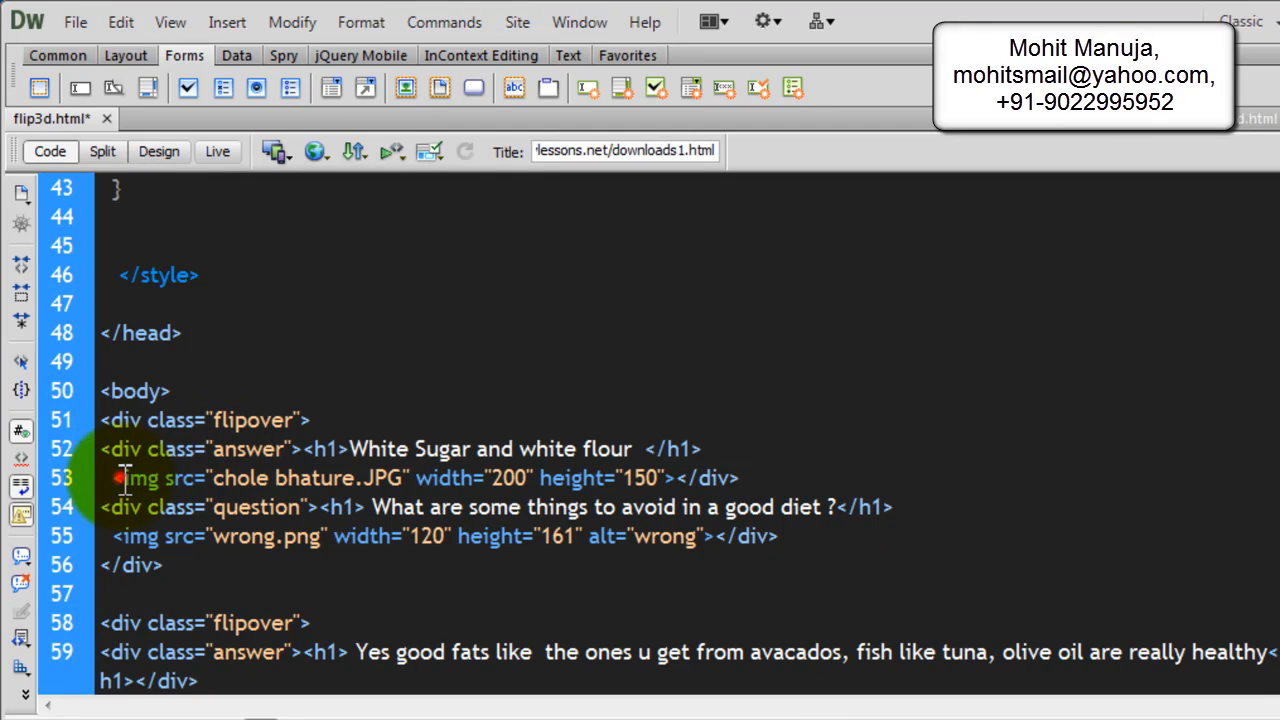
triple_click(400, 476)
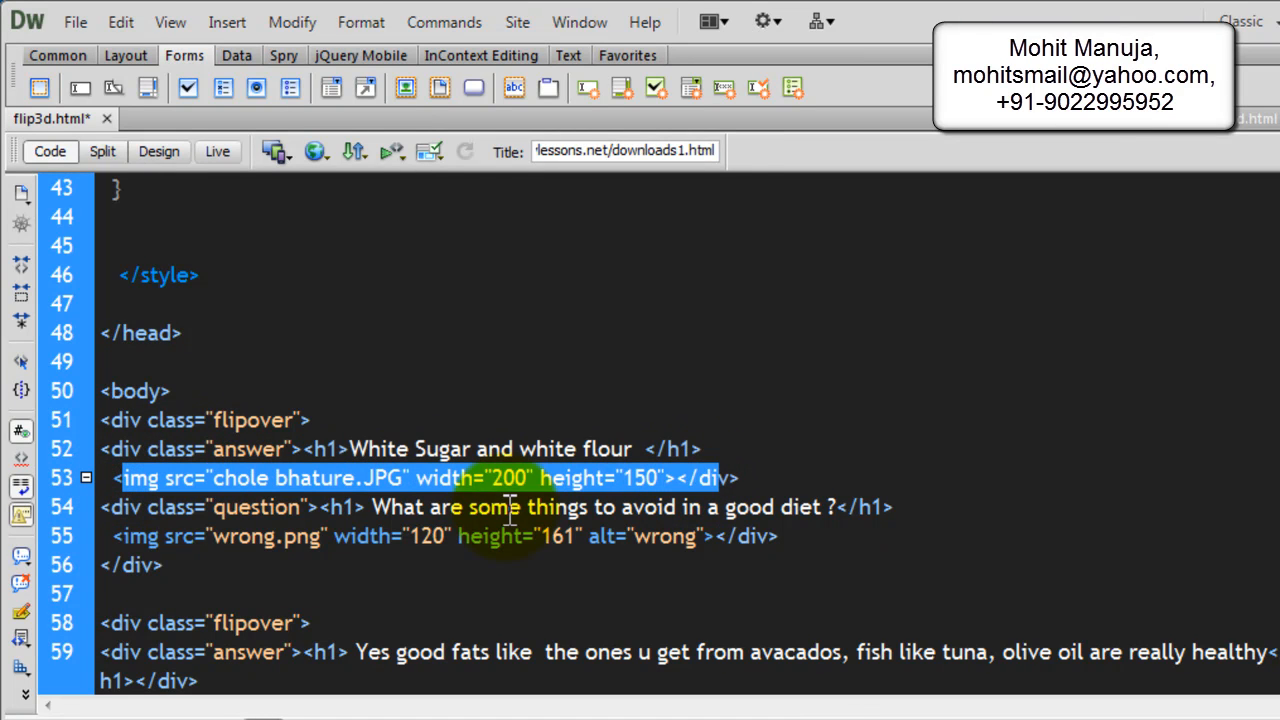
double_click(256, 508)
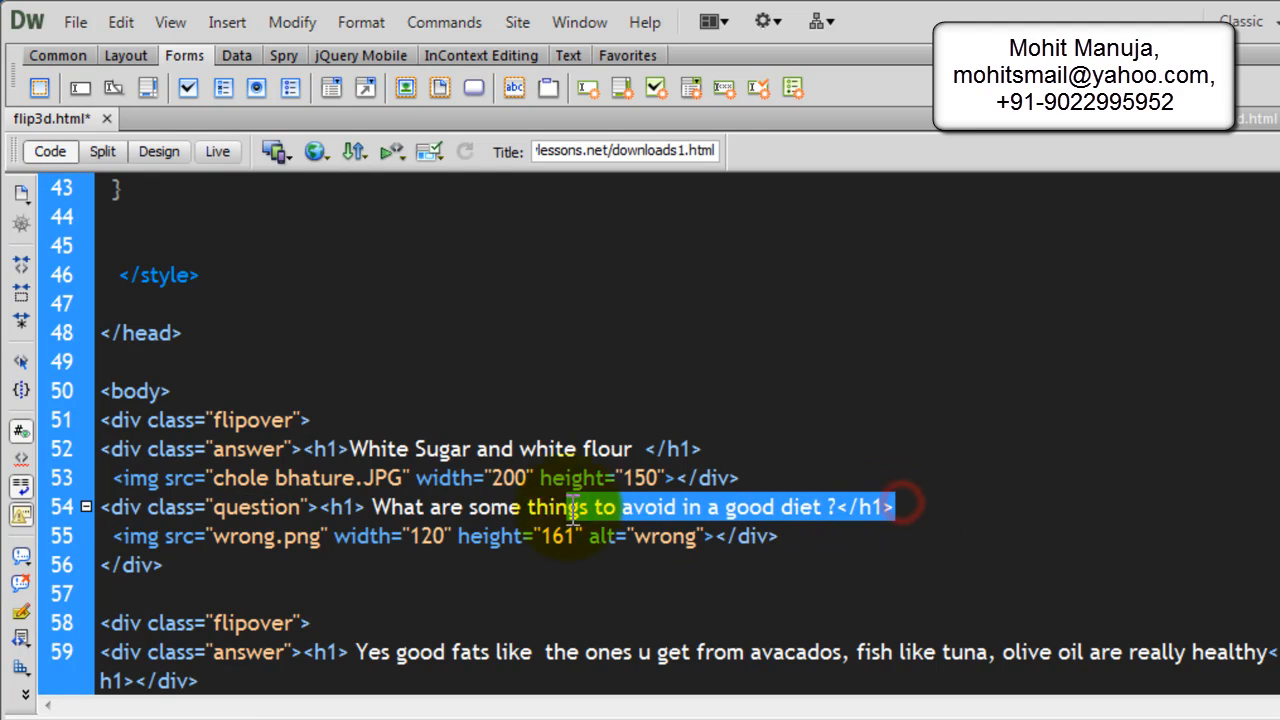
drag(570, 506, 892, 506)
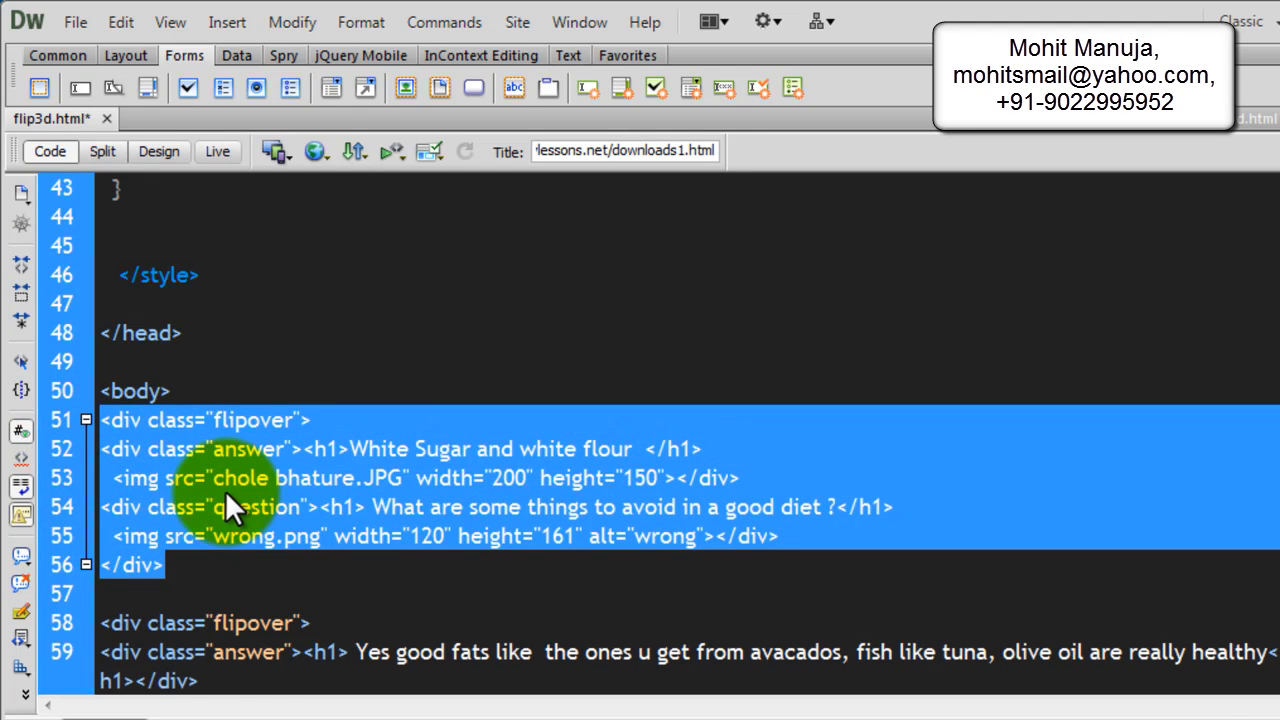
scroll(down, 3)
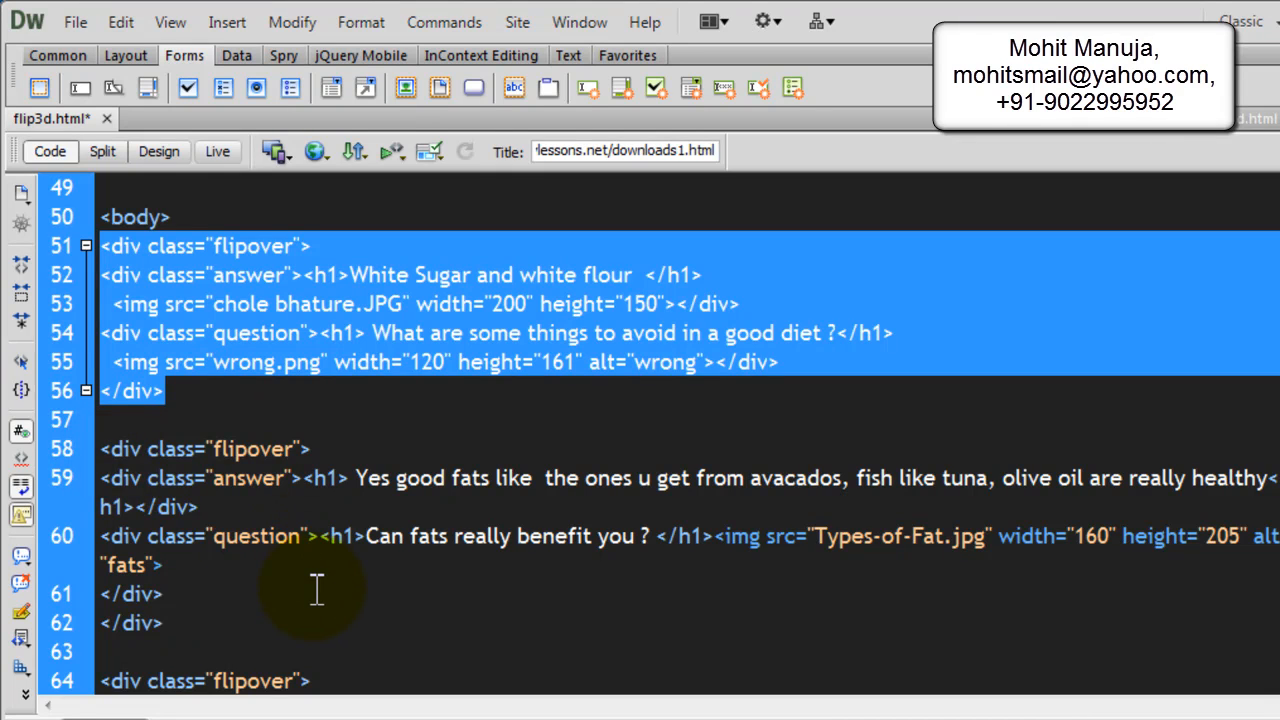
scroll(down, 3)
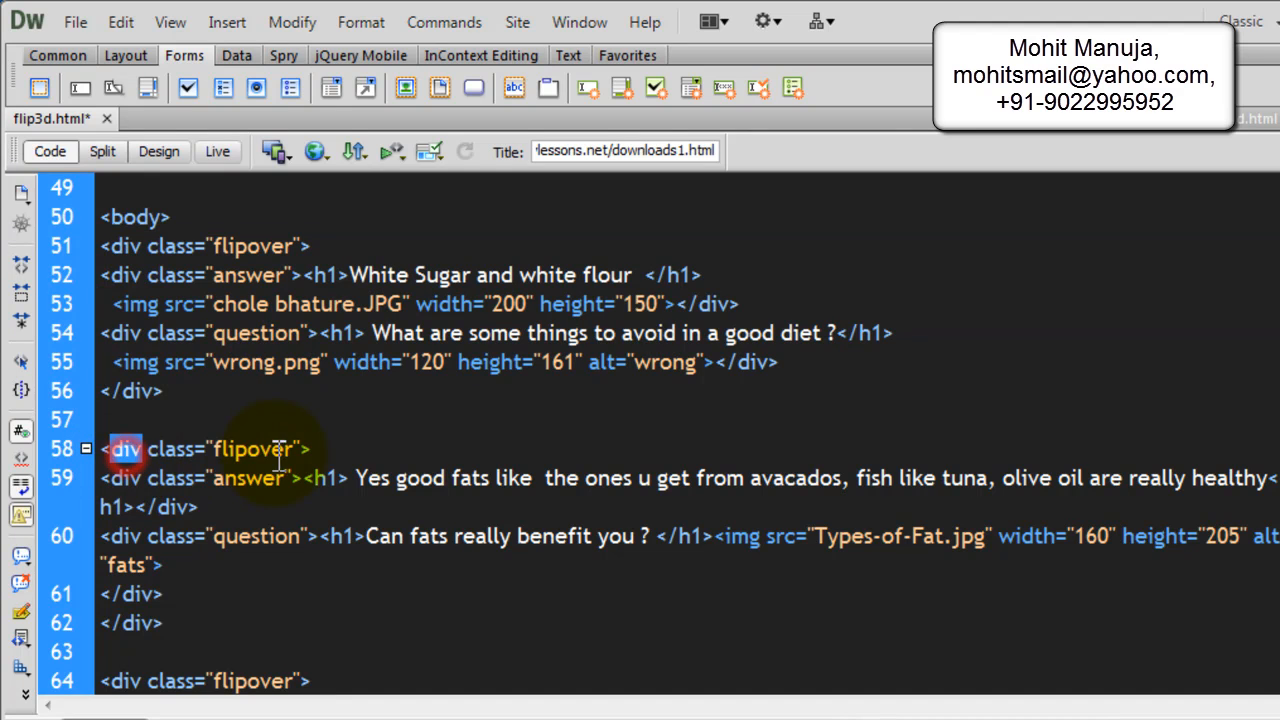
double_click(252, 448)
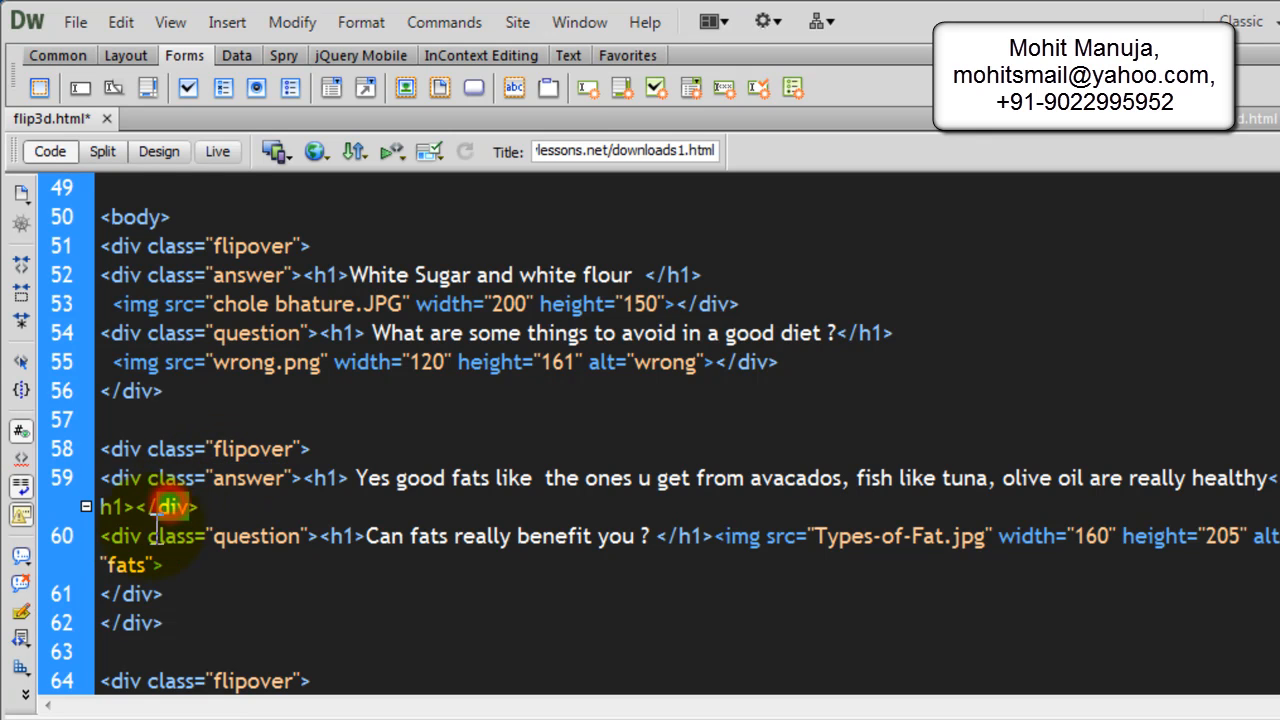
double_click(256, 536)
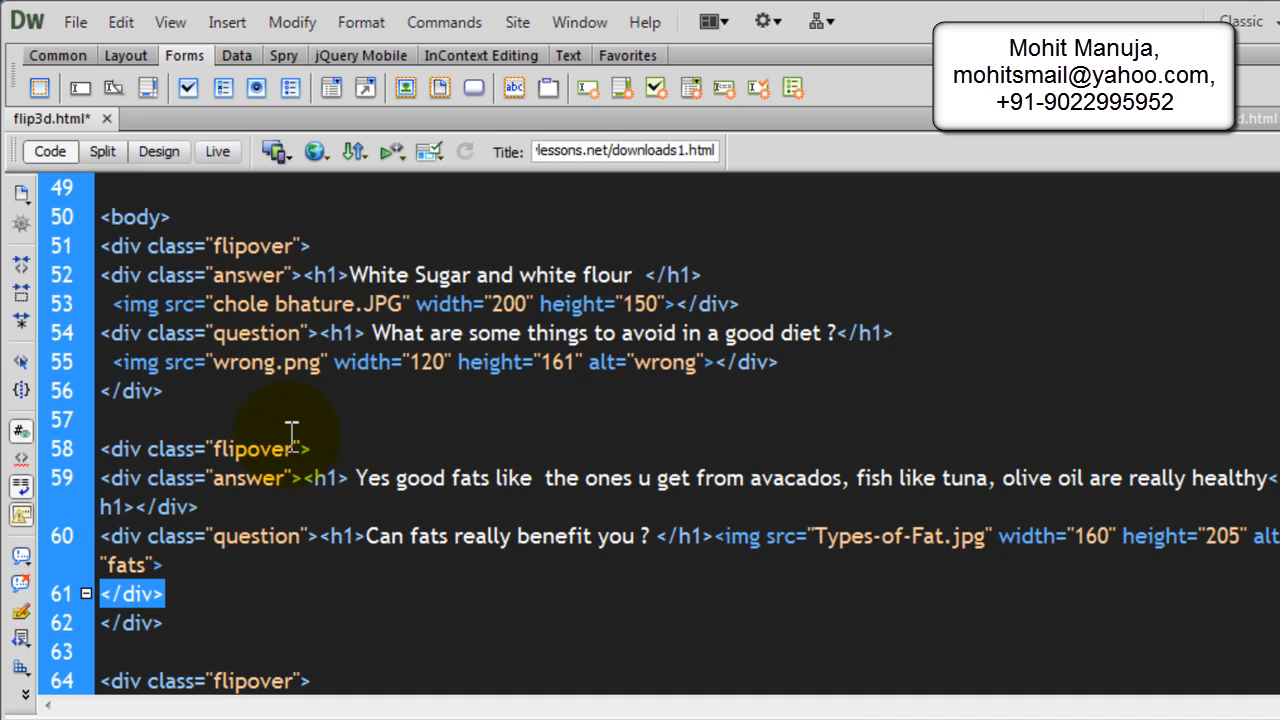
mouse_move(298, 436)
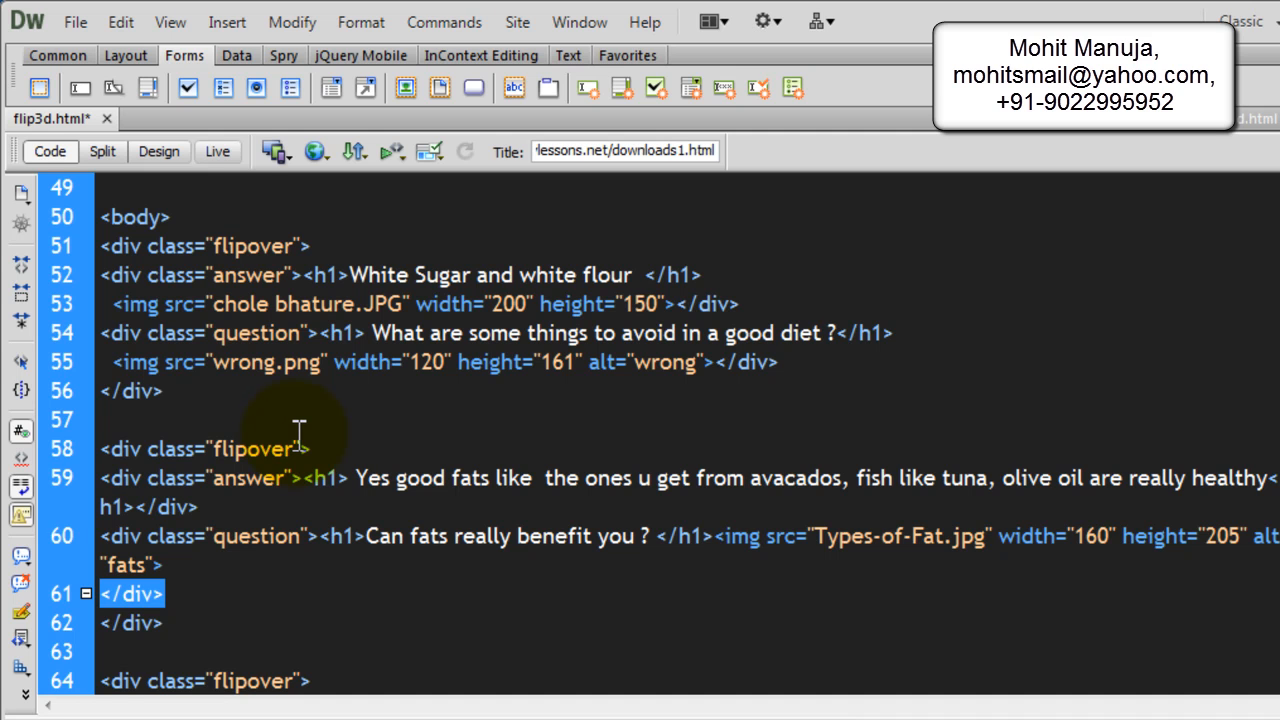
scroll(down, 3)
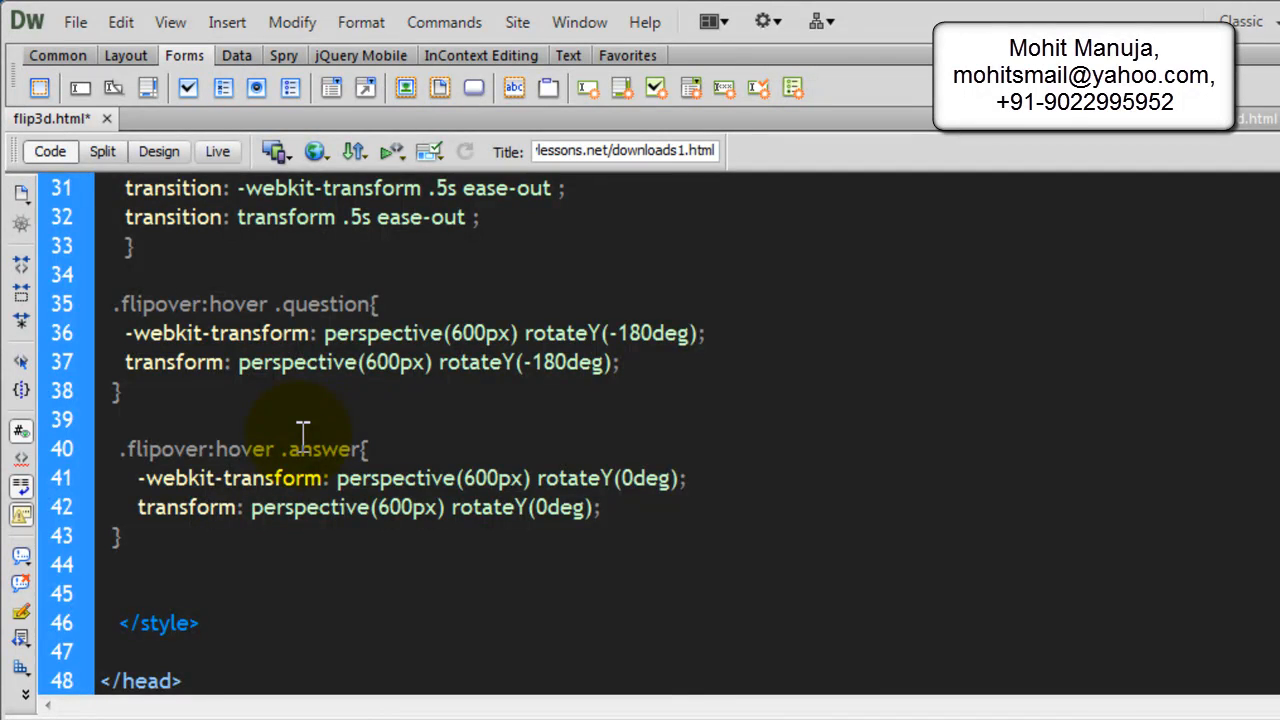
scroll(down, 3)
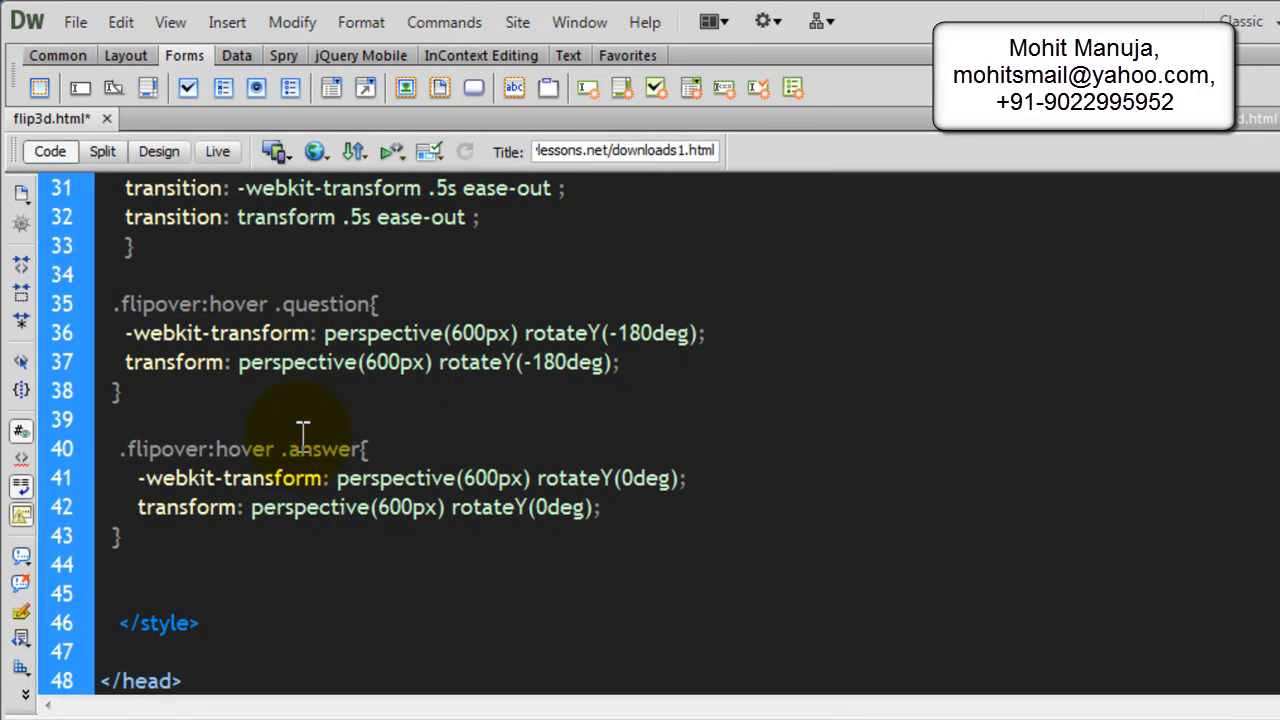
mouse_move(420, 460)
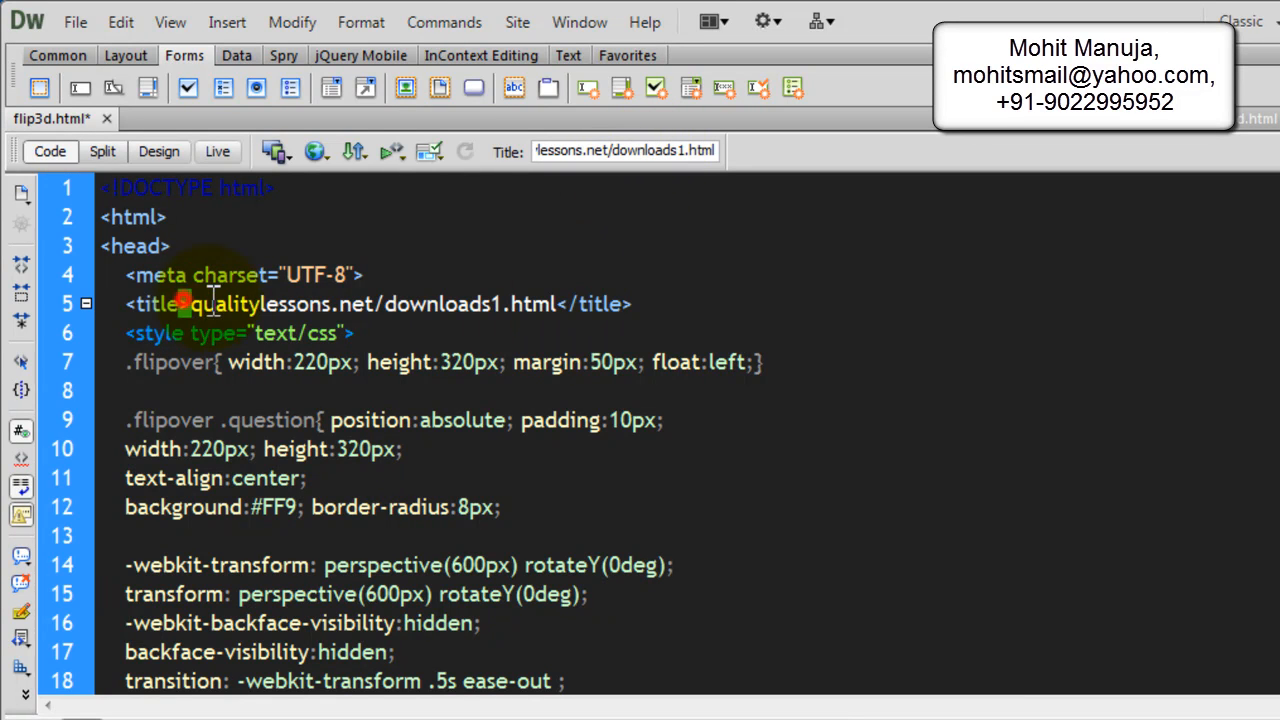
drag(184, 304, 378, 304)
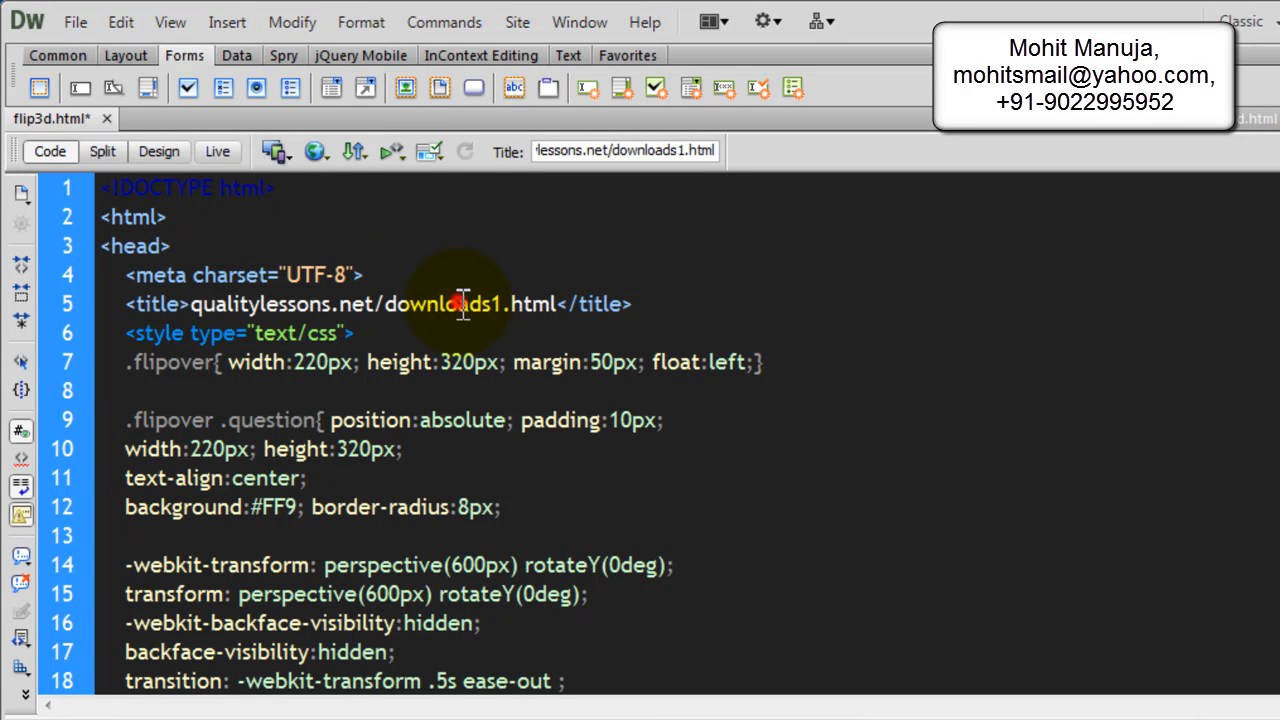
double_click(448, 304)
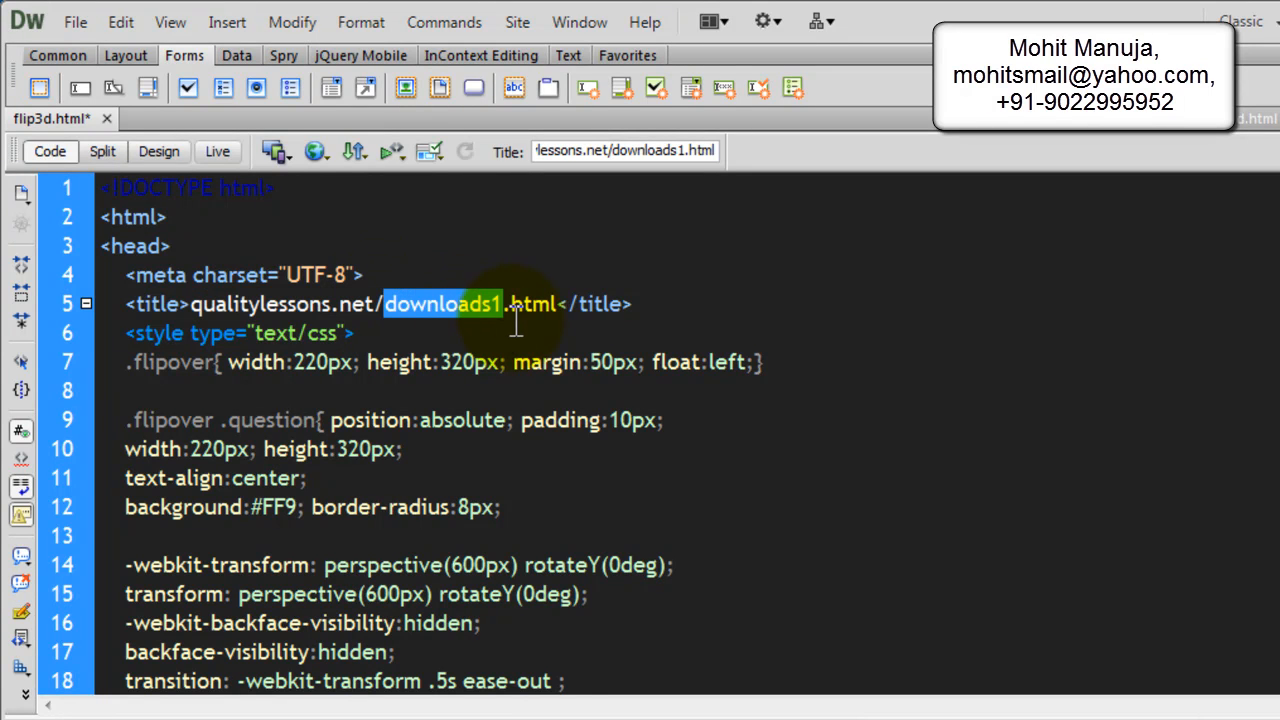